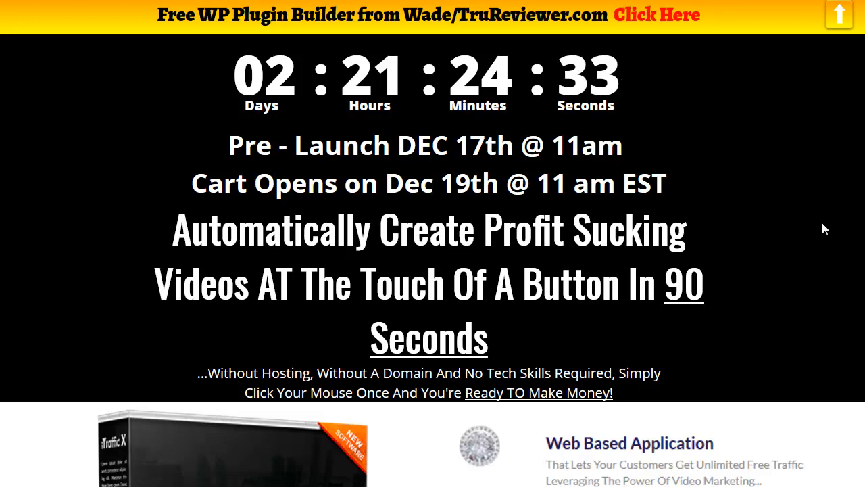
mouse_move(833, 140)
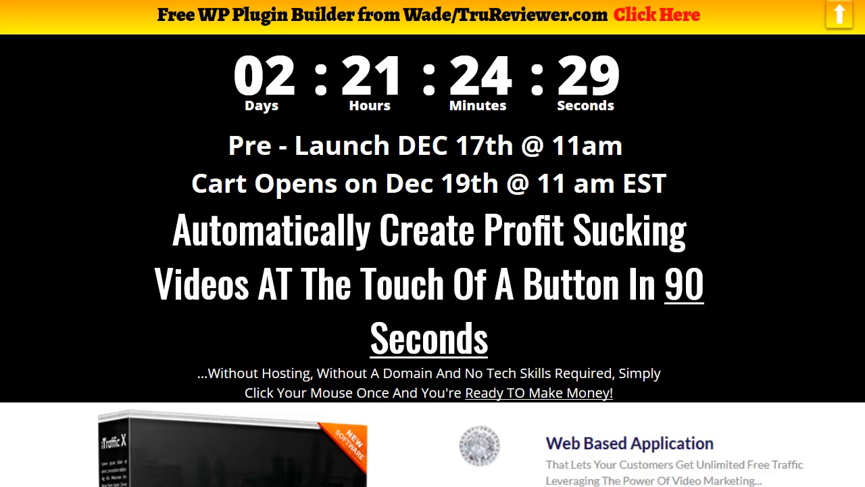
mouse_move(843, 189)
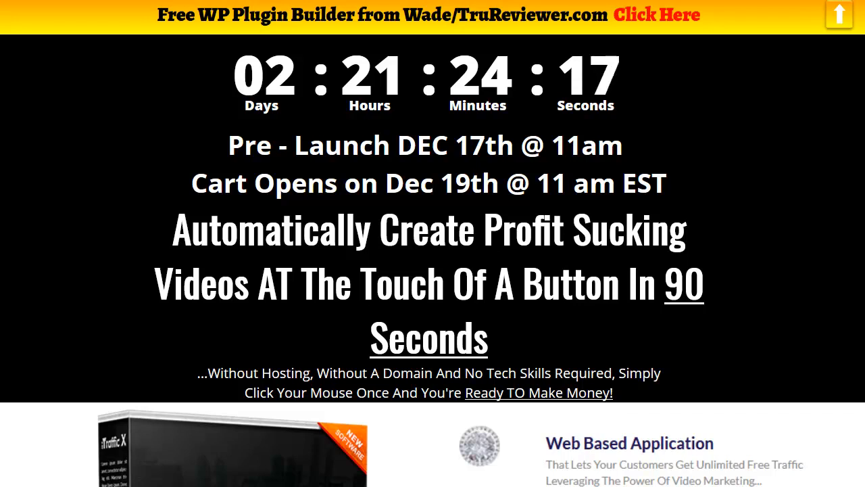
Scroll past features, demo video and results to the 30-day guarantee and Bonus #1
scroll(down, 3)
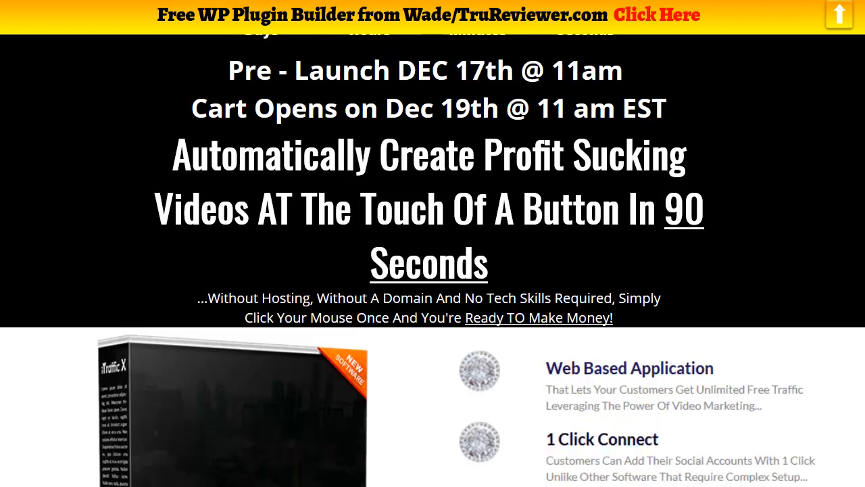
scroll(down, 3)
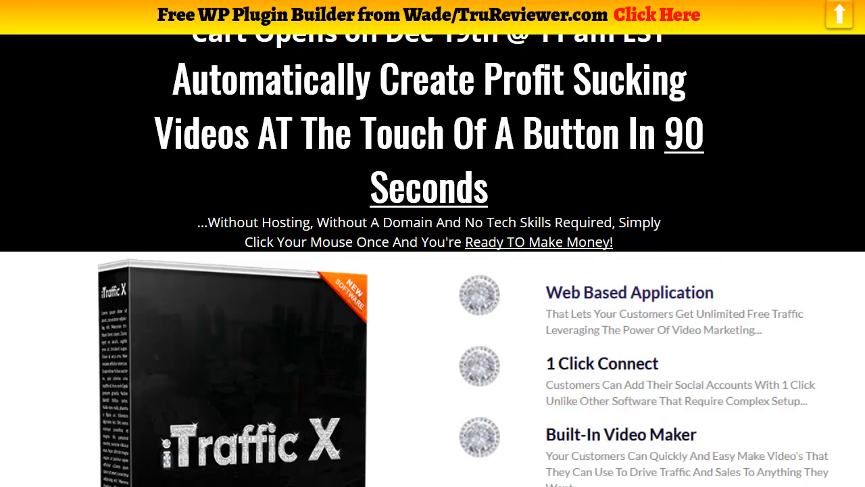
scroll(down, 3)
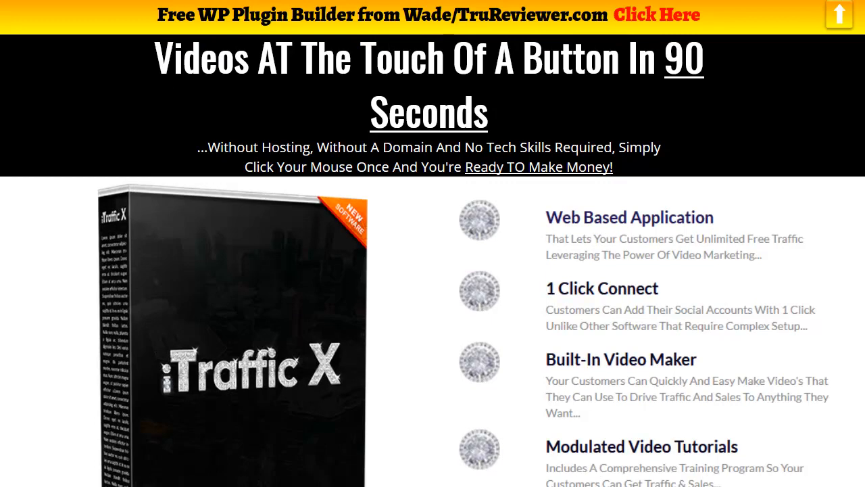
scroll(down, 3)
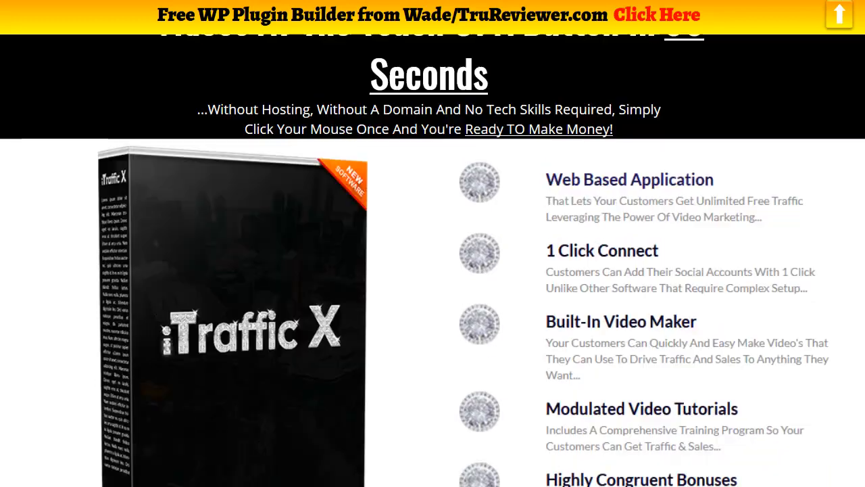
scroll(down, 3)
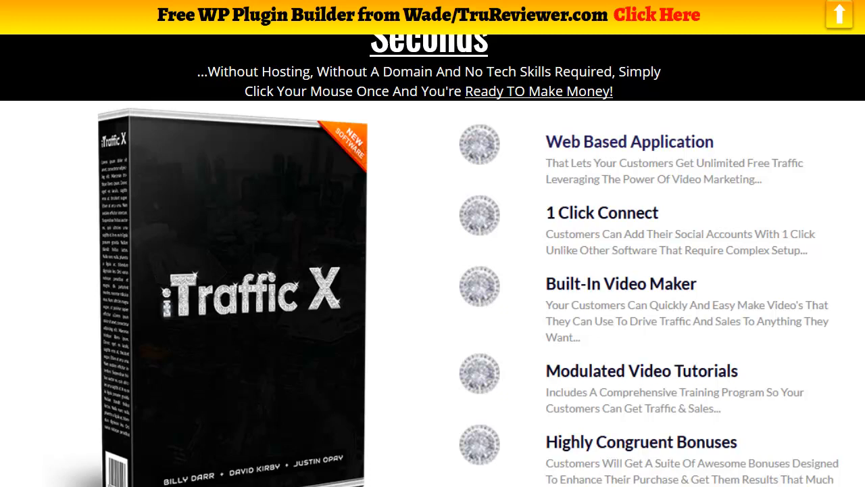
scroll(down, 3)
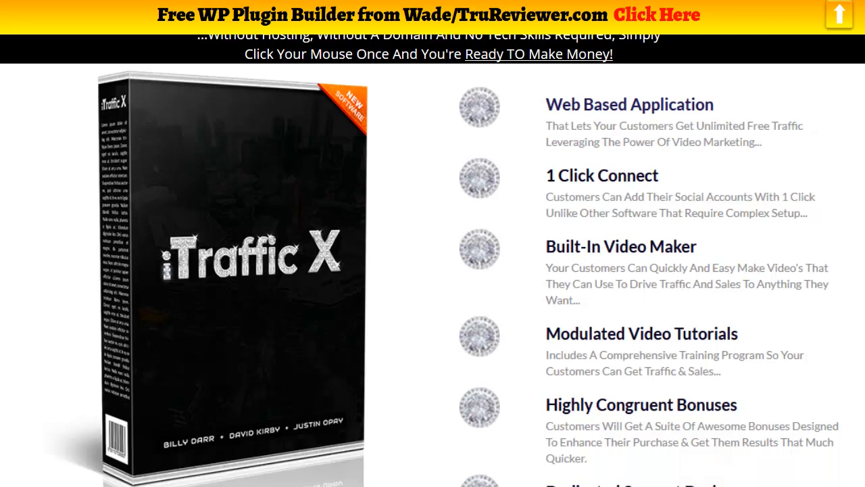
scroll(down, 3)
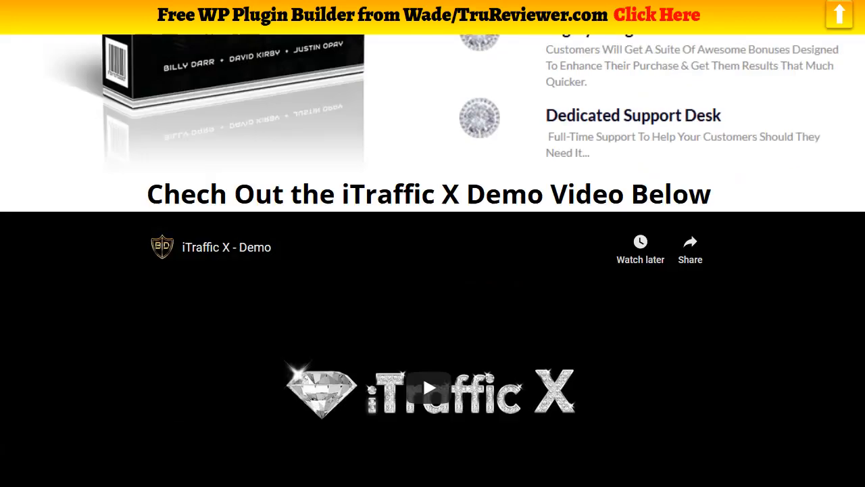
scroll(down, 3)
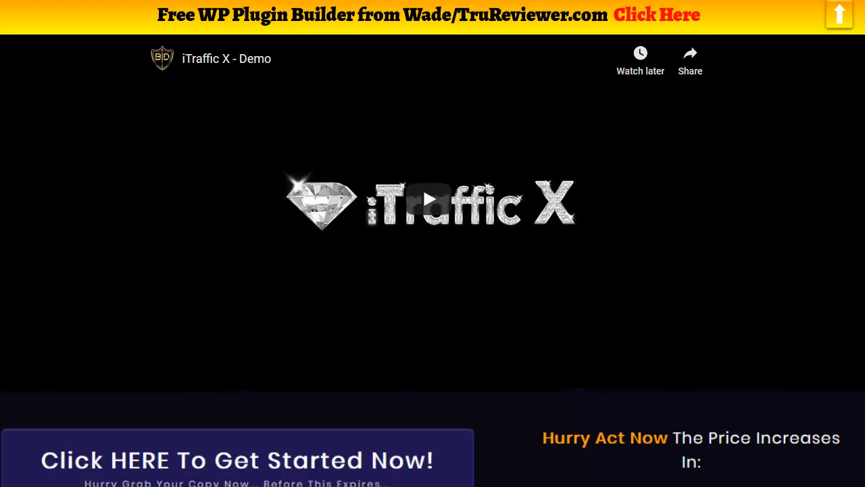
scroll(down, 3)
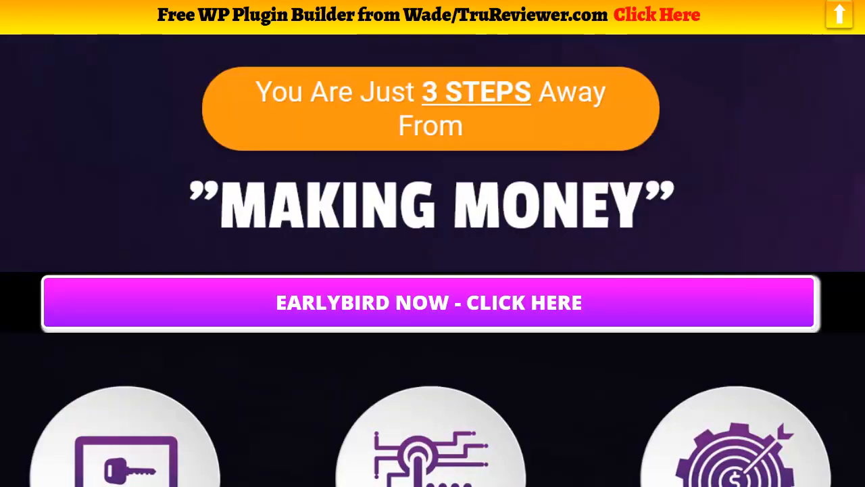
scroll(down, 3)
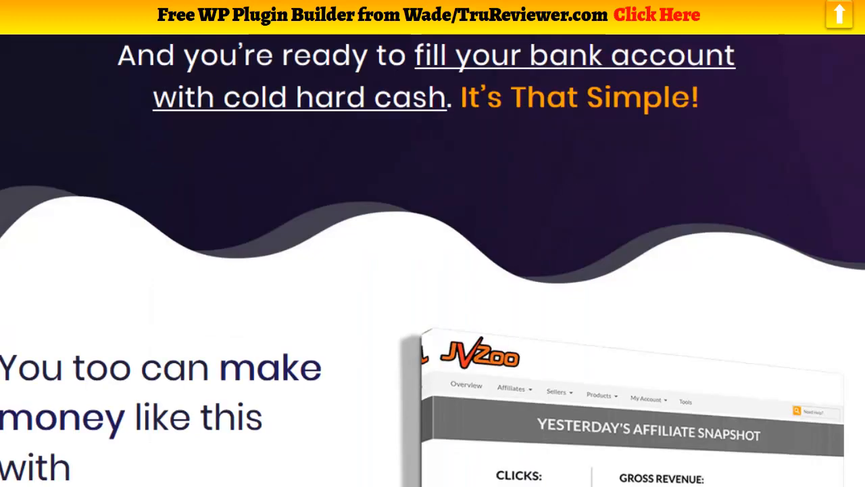
scroll(down, 3)
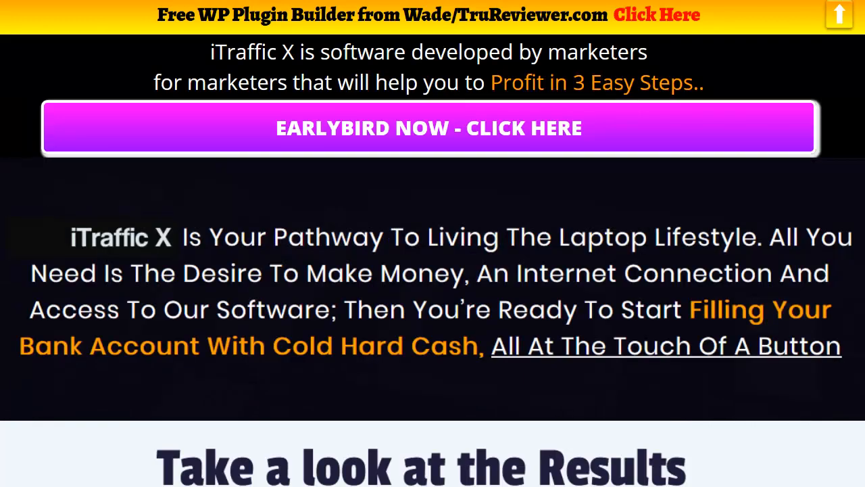
scroll(down, 3)
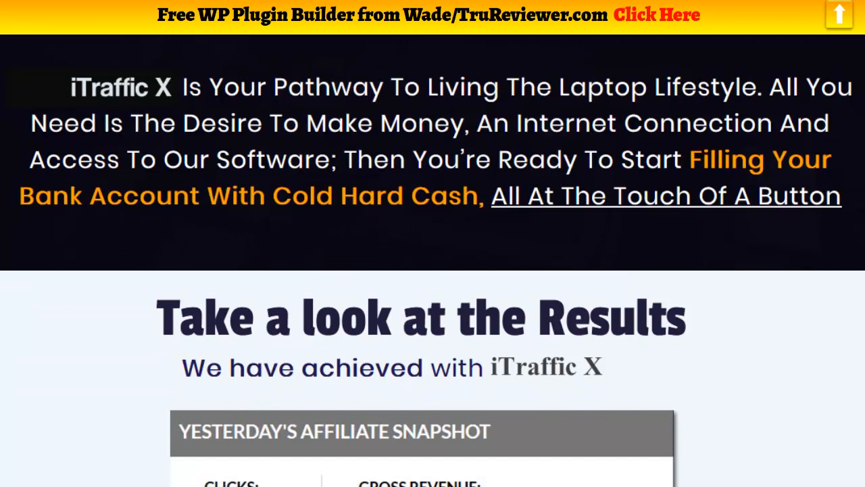
scroll(down, 3)
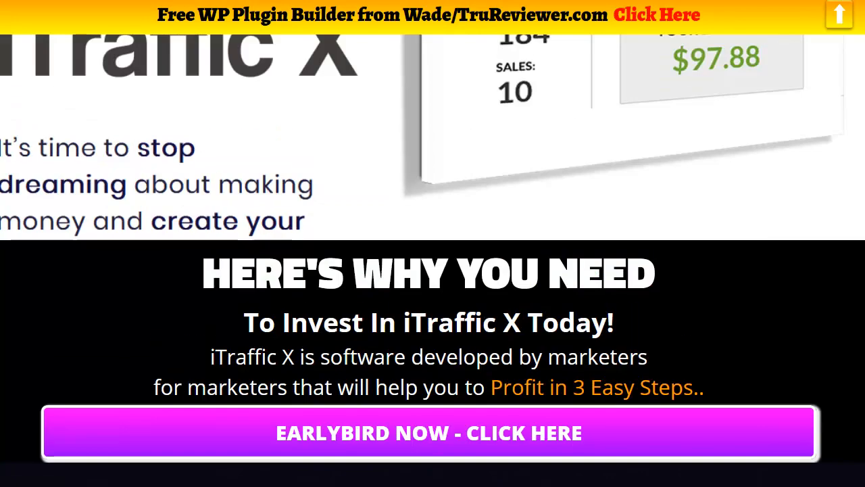
scroll(down, 3)
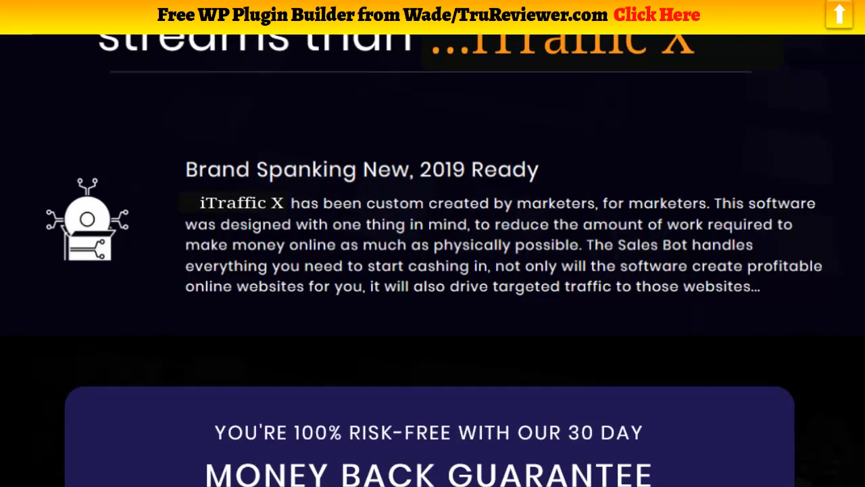
scroll(down, 3)
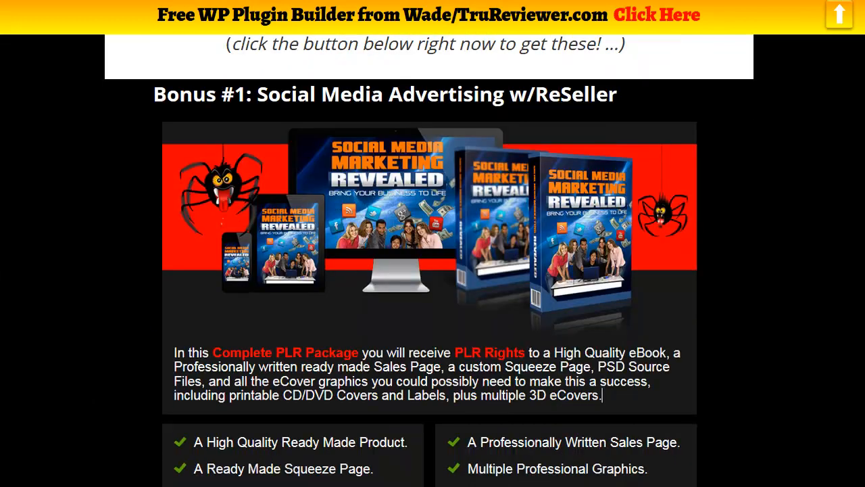
Scroll through the bonus list past Bonus #29 and #30 to Bonus #34, YT Rank Analyser
scroll(down, 3)
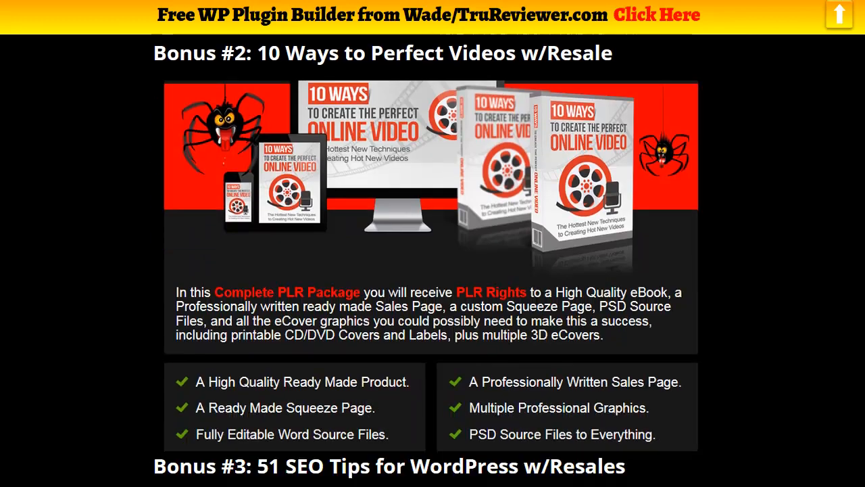
scroll(down, 3)
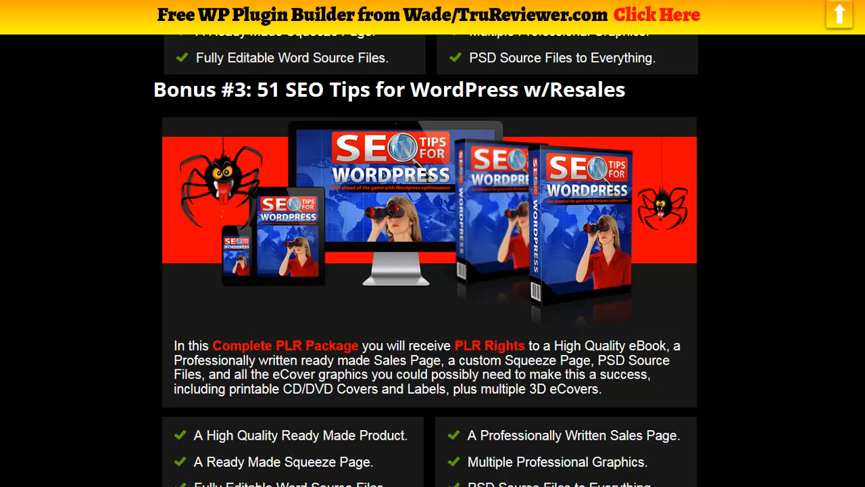
scroll(down, 3)
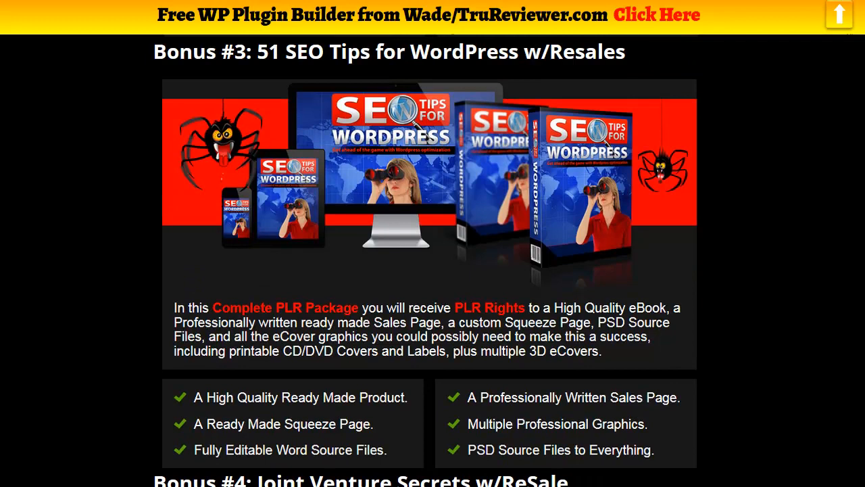
mouse_move(474, 253)
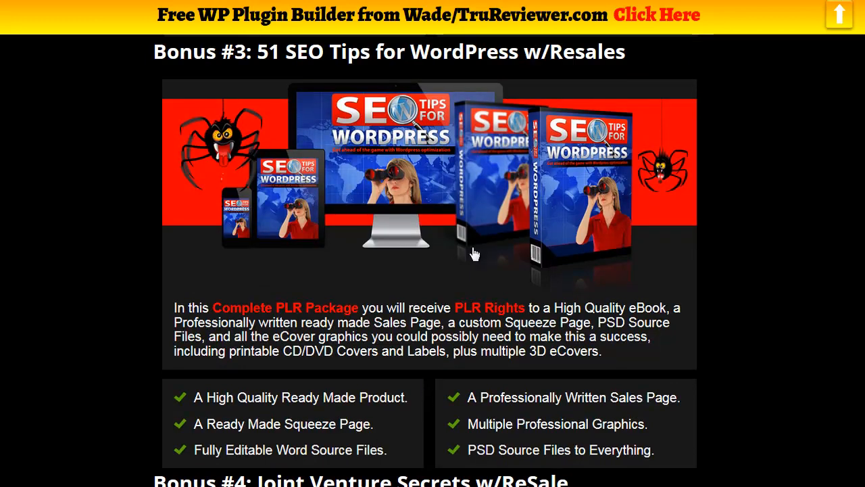
mouse_move(336, 170)
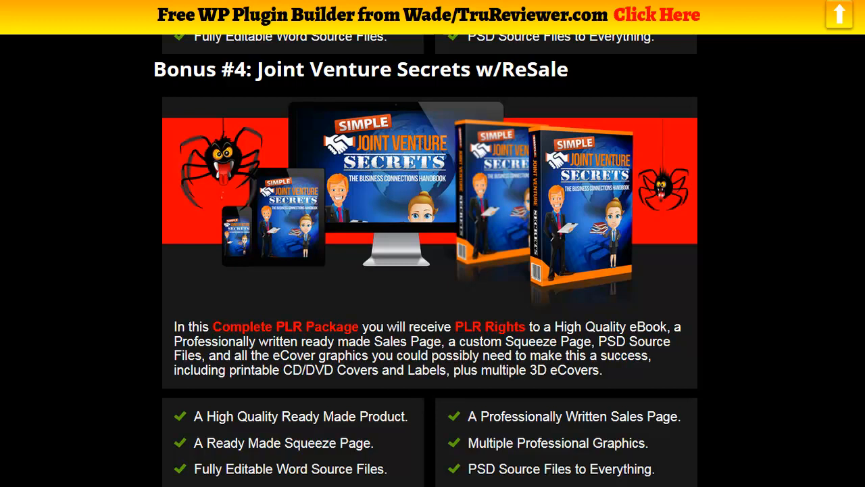
scroll(down, 3)
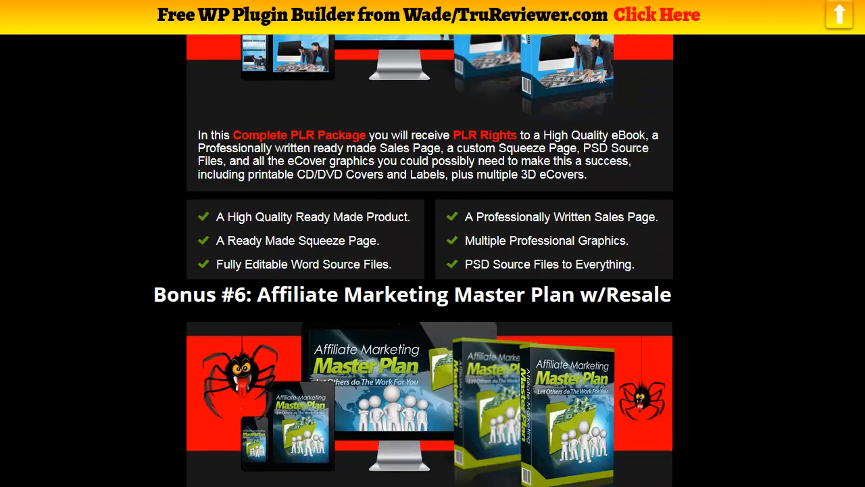
scroll(down, 3)
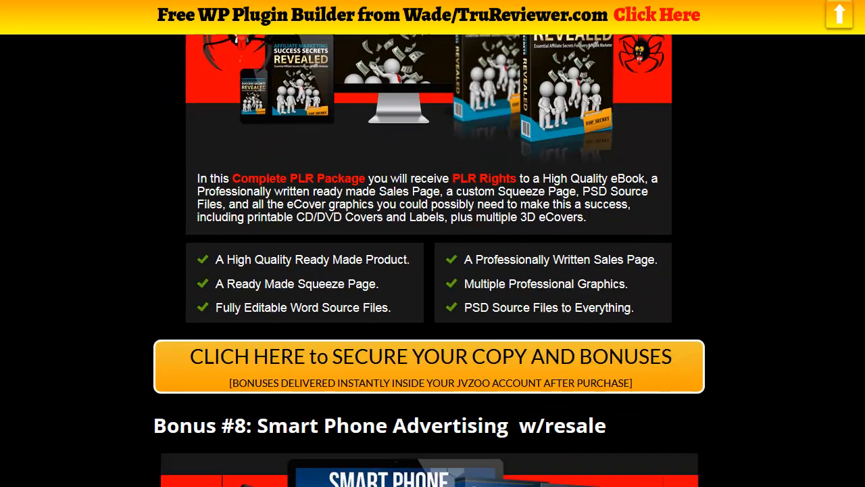
scroll(down, 3)
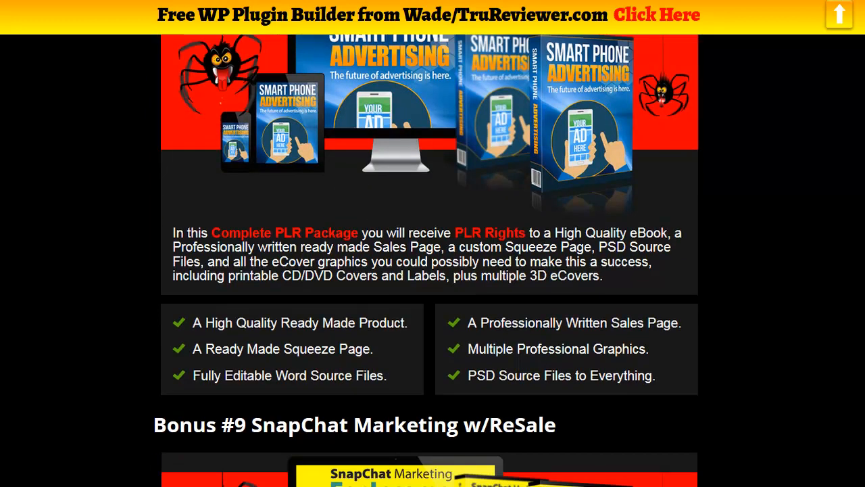
scroll(down, 3)
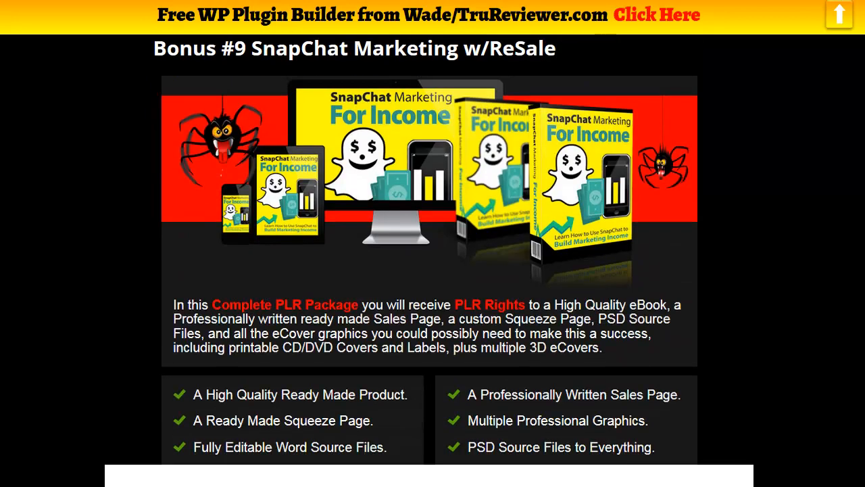
scroll(down, 3)
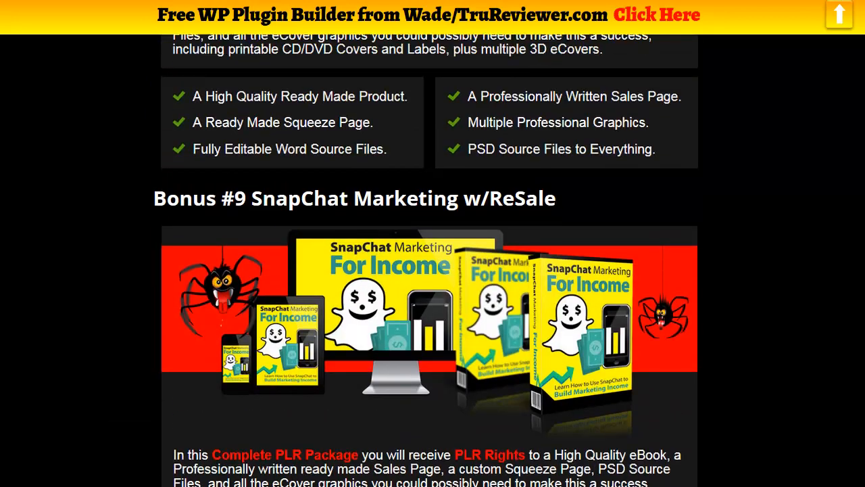
scroll(down, 3)
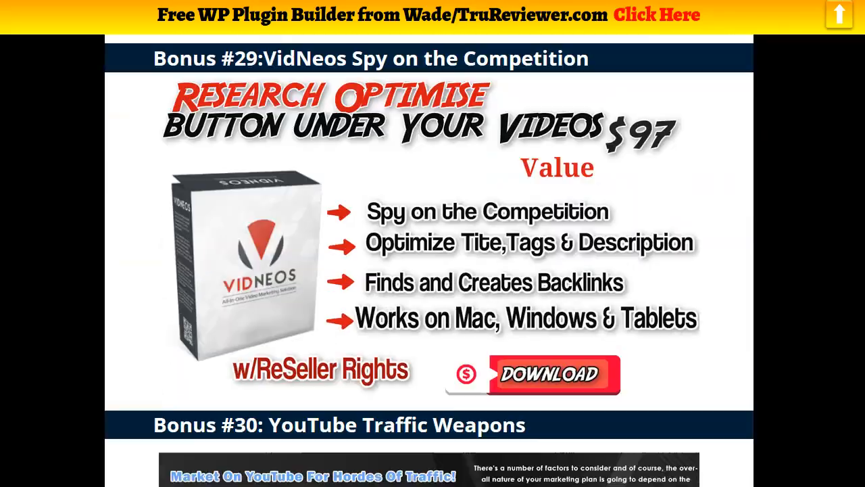
scroll(down, 3)
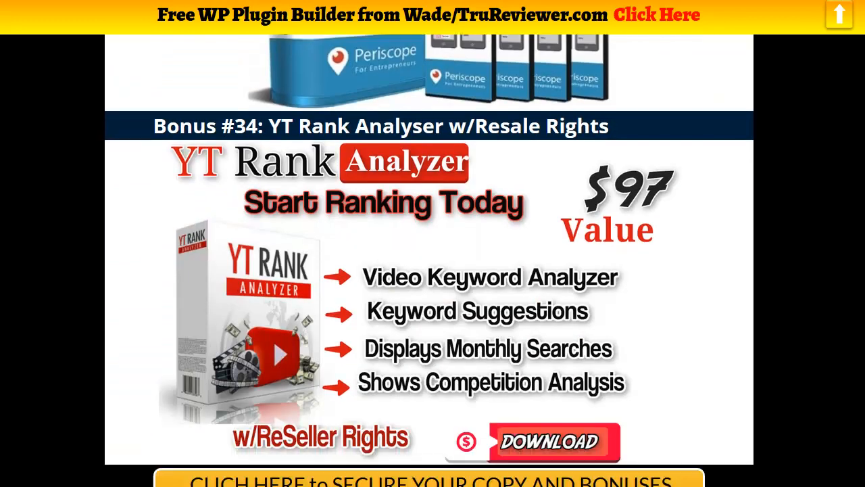
scroll(down, 3)
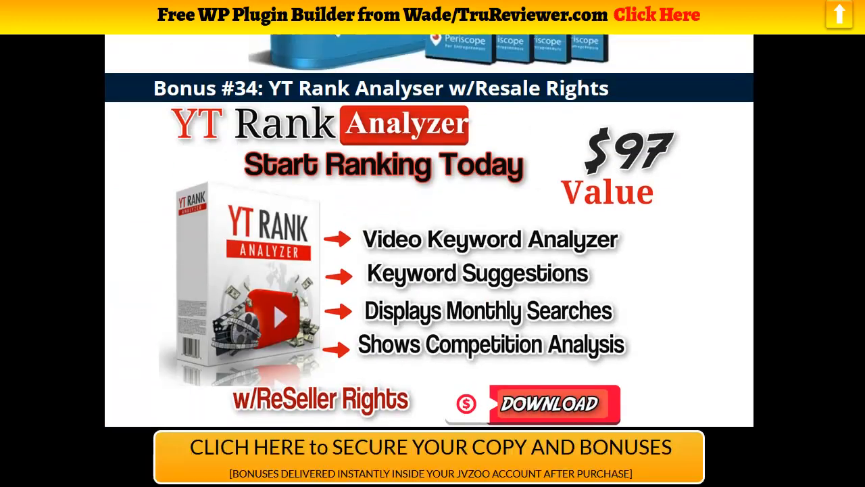
scroll(down, 3)
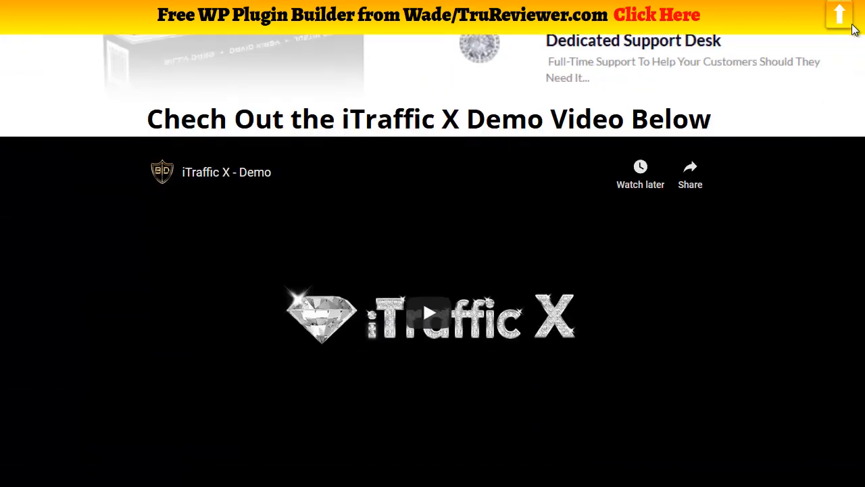
Play the iTraffic X demo video and switch it to full screen
scroll(down, 3)
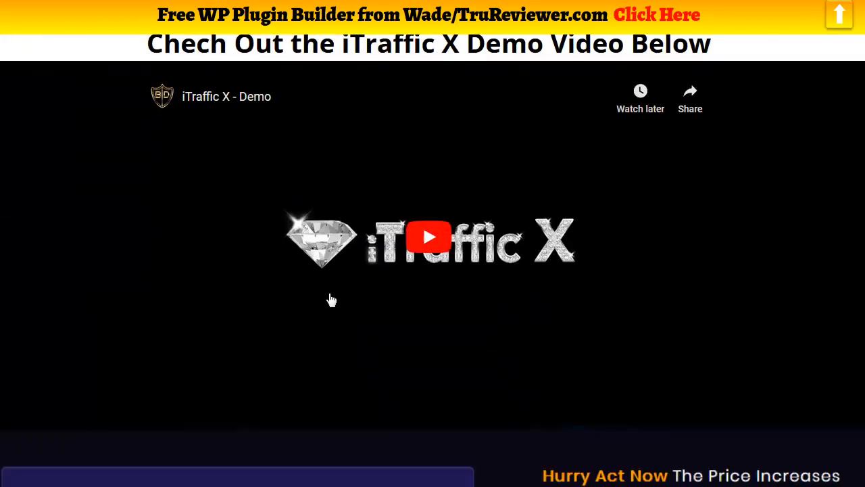
click(427, 236)
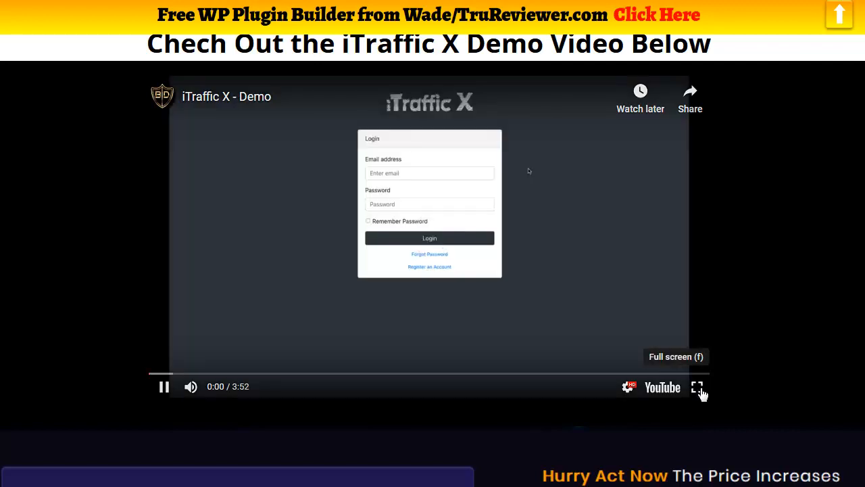
click(696, 388)
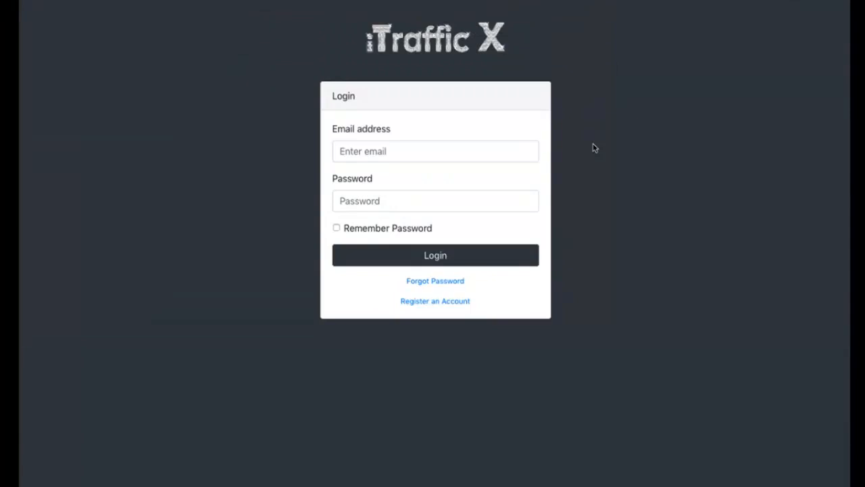
mouse_move(597, 140)
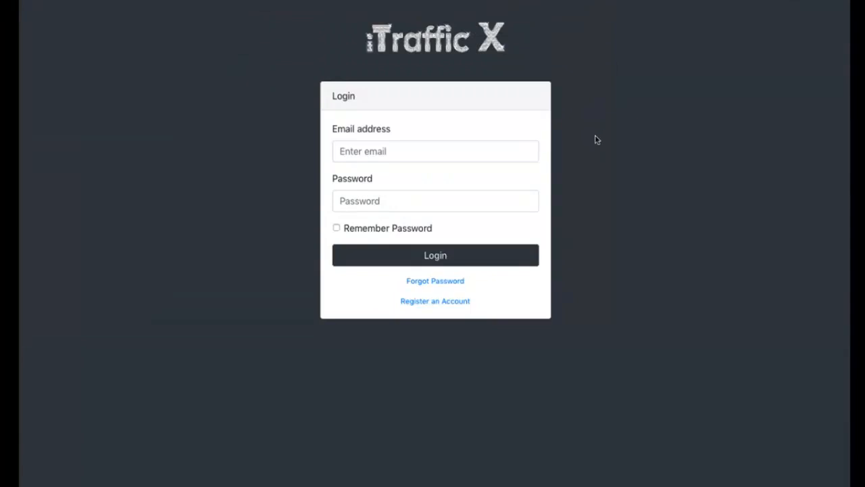
mouse_move(600, 134)
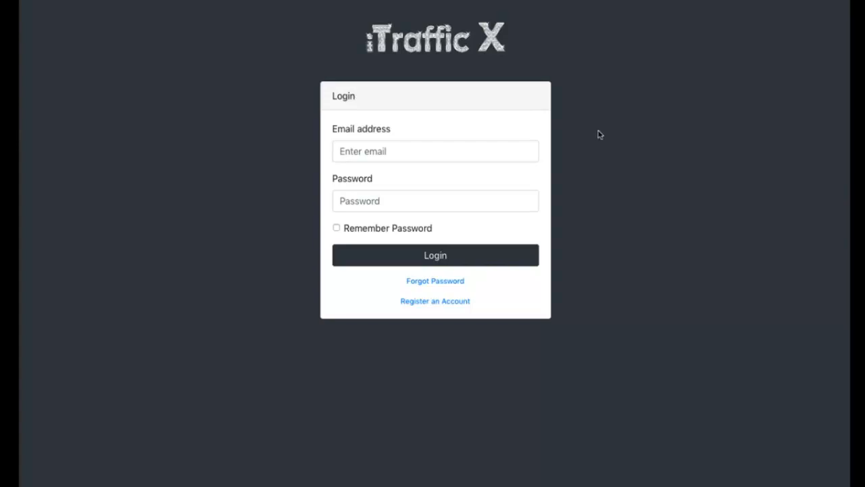
mouse_move(595, 134)
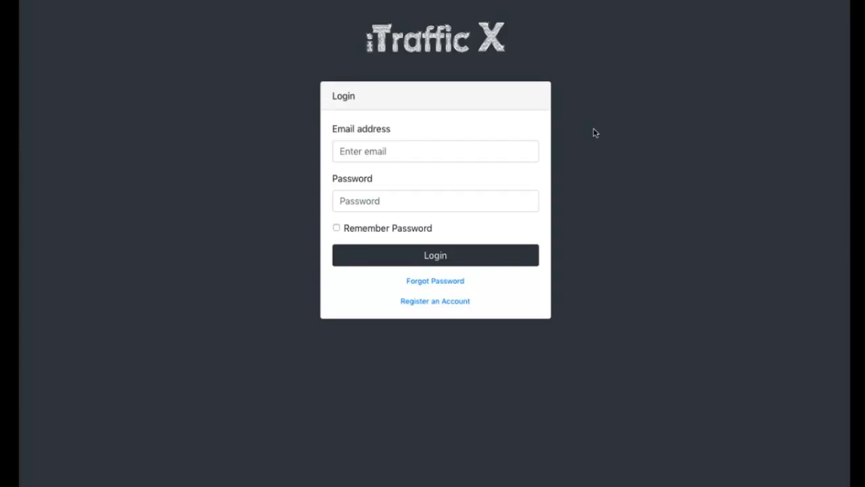
mouse_move(593, 133)
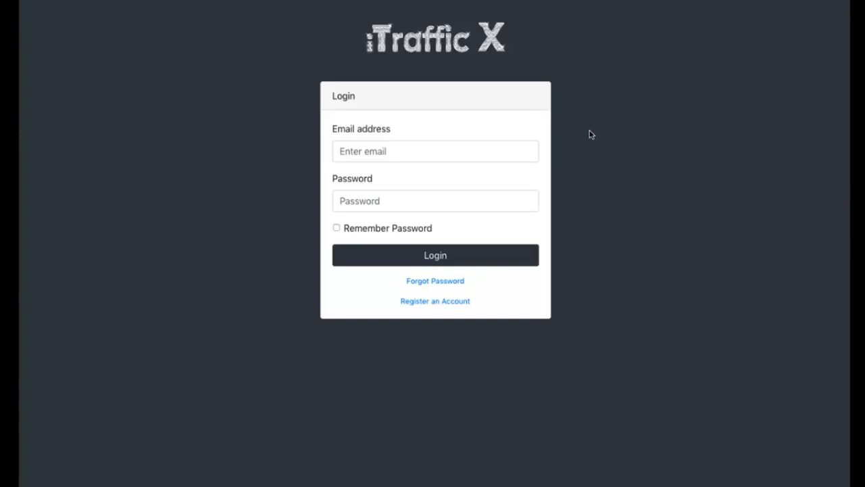
mouse_move(589, 135)
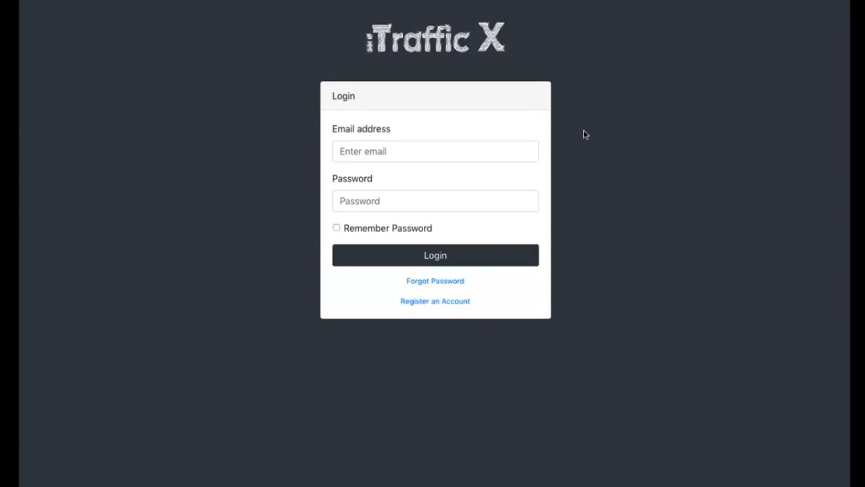
mouse_move(581, 140)
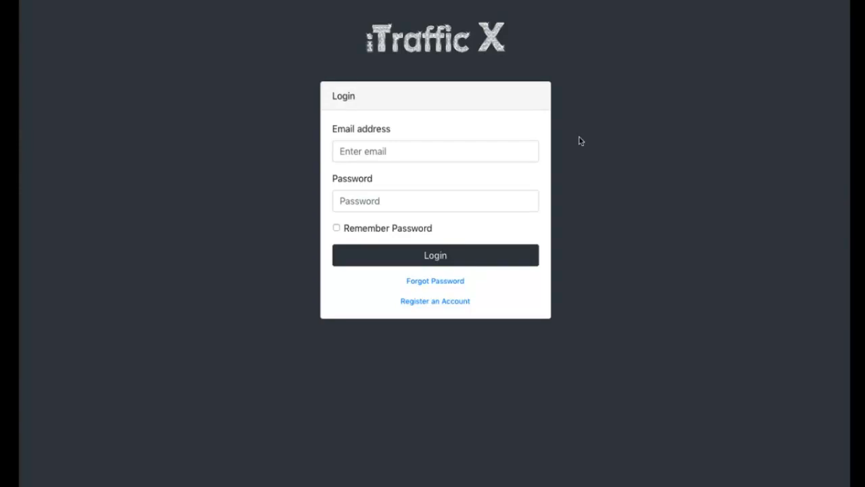
mouse_move(580, 143)
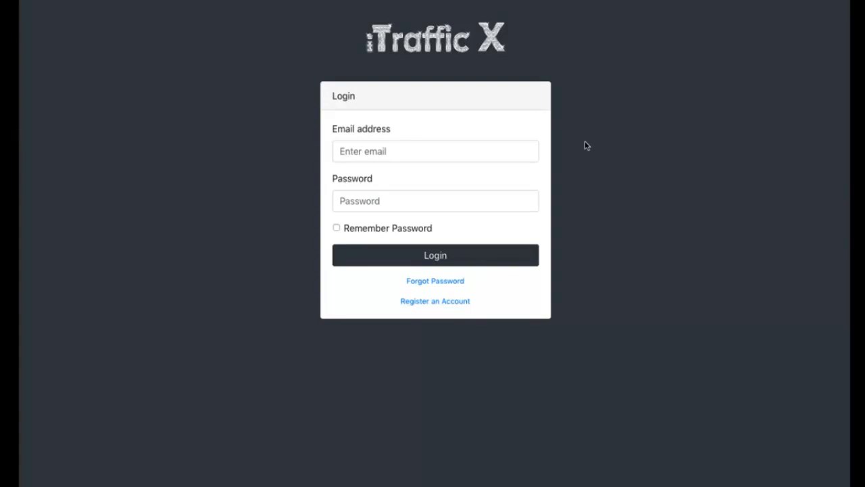
mouse_move(590, 138)
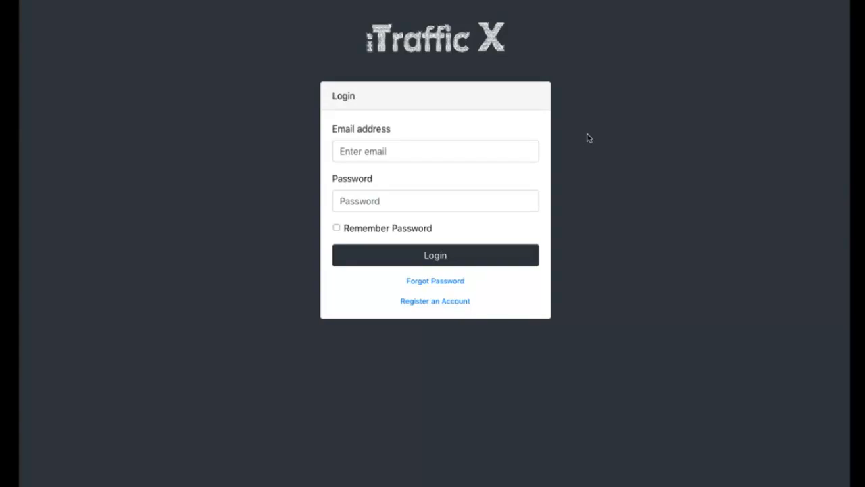
mouse_move(587, 138)
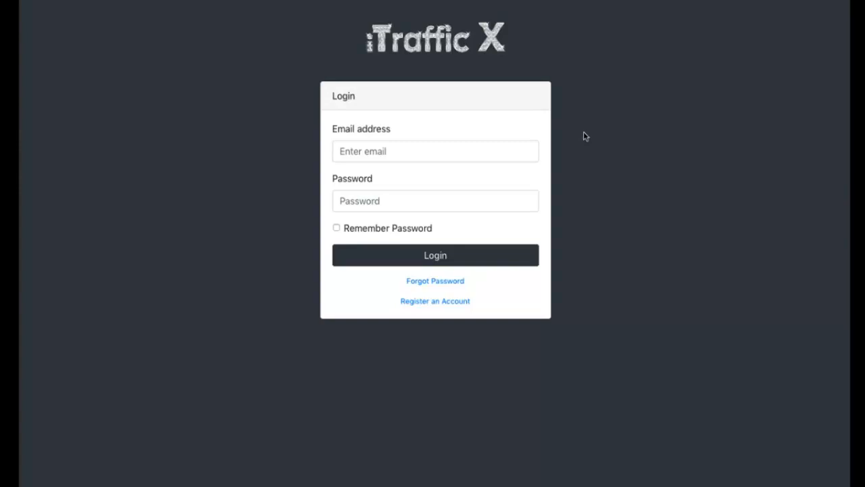
Log in to the iTraffic X demo with email 'paybilly' and the password
click(435, 151)
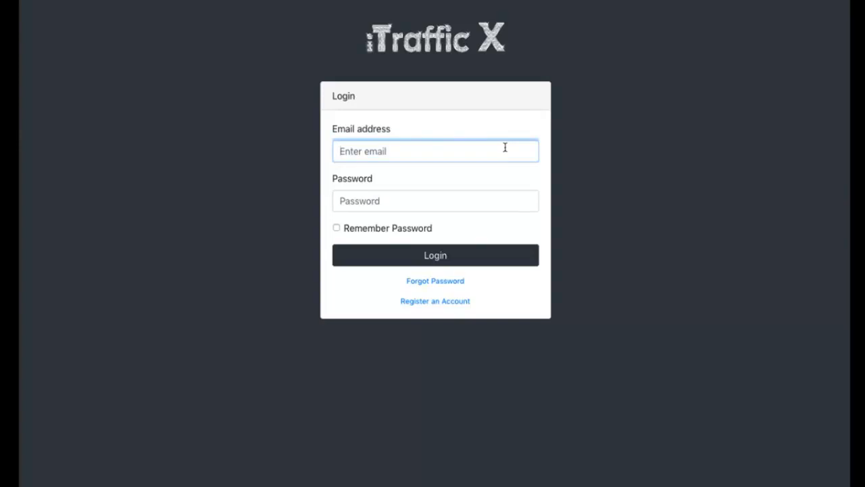
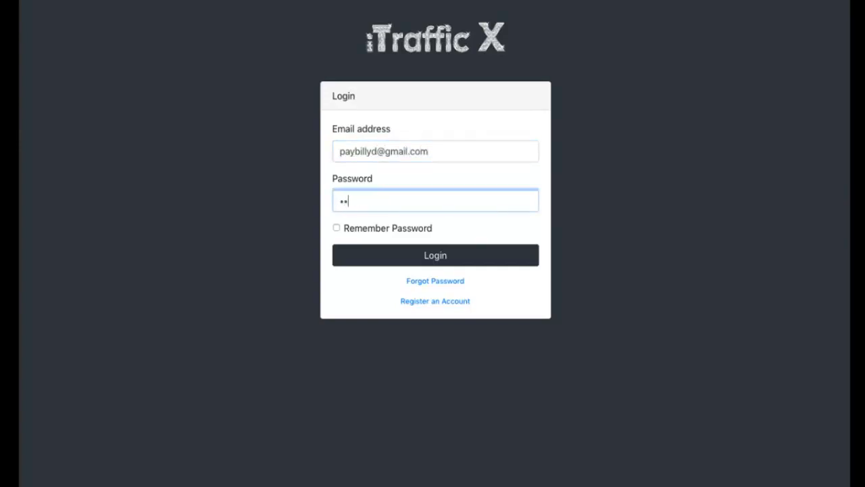
click(435, 254)
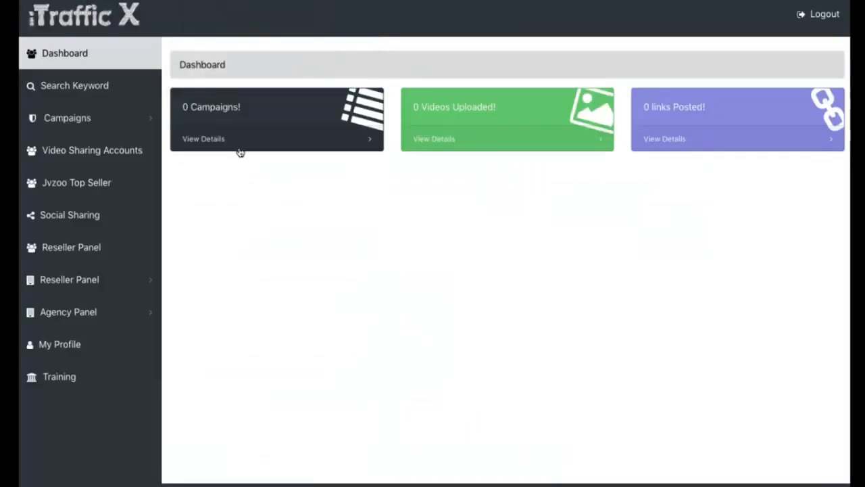
mouse_move(807, 237)
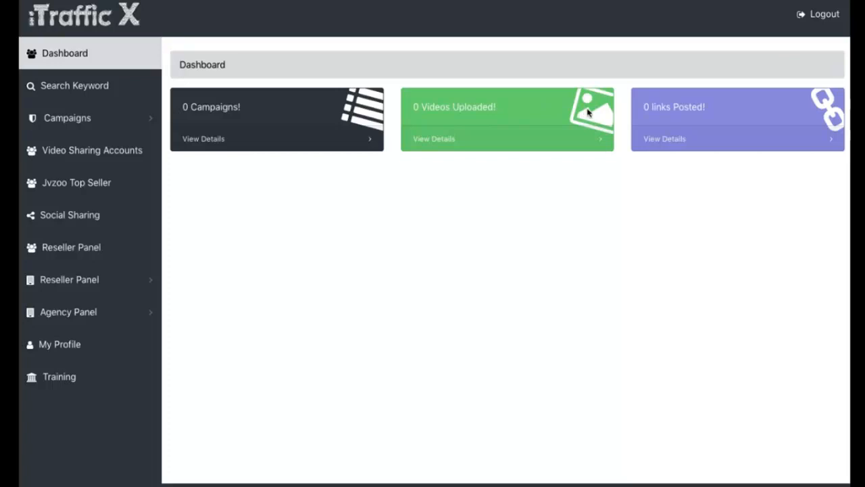
mouse_move(548, 172)
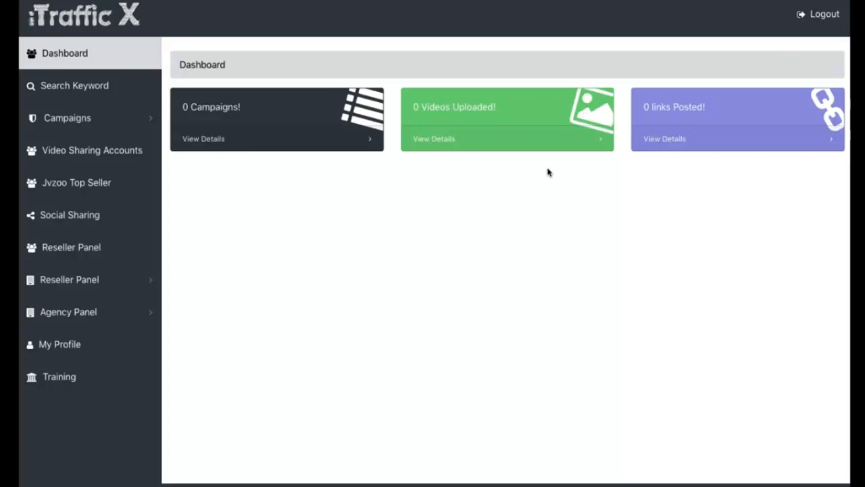
mouse_move(629, 139)
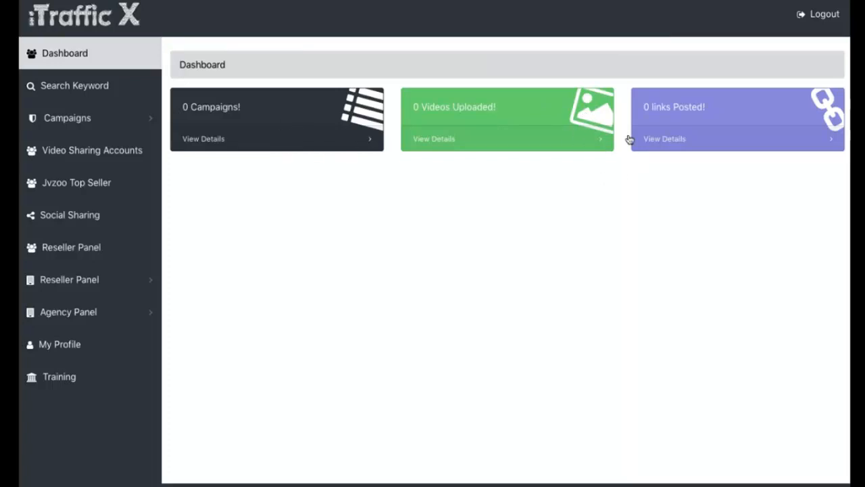
mouse_move(748, 122)
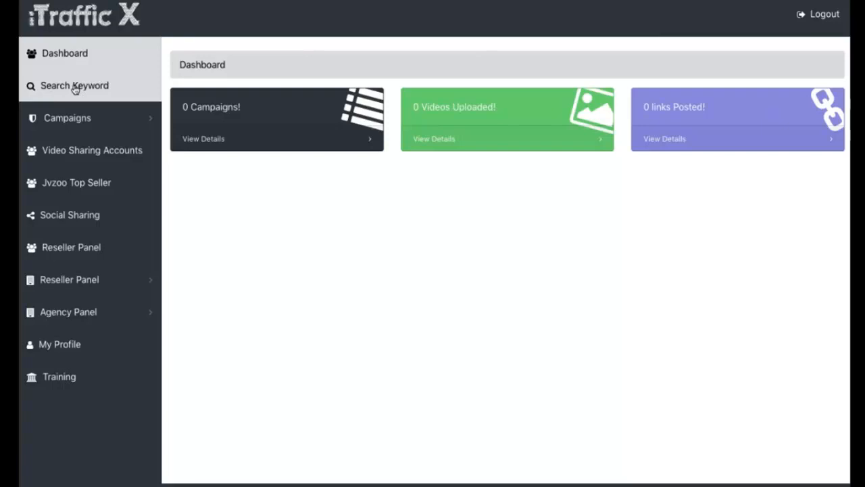
mouse_move(71, 247)
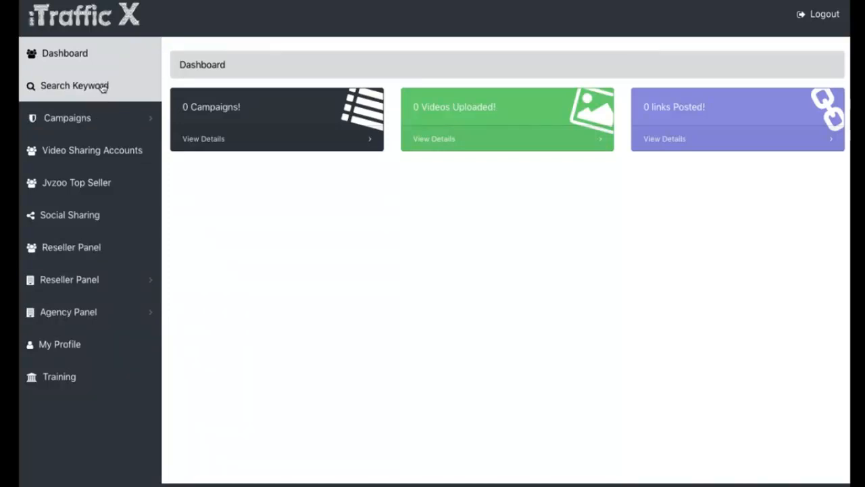
mouse_move(92, 377)
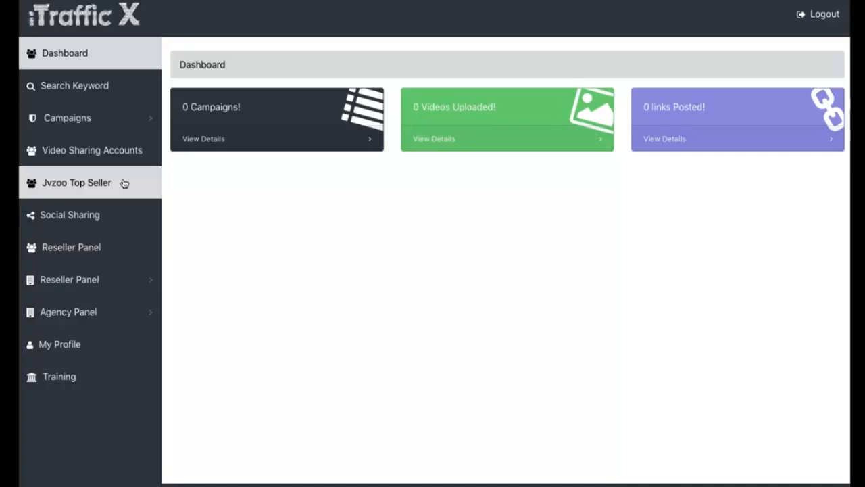
mouse_move(132, 183)
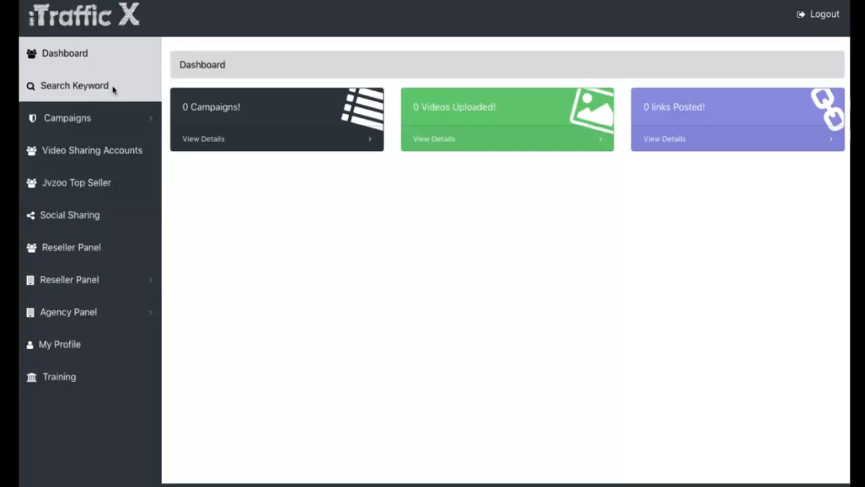
Go to the keyword research page, then open the New Campaign form under Campaigns
click(75, 85)
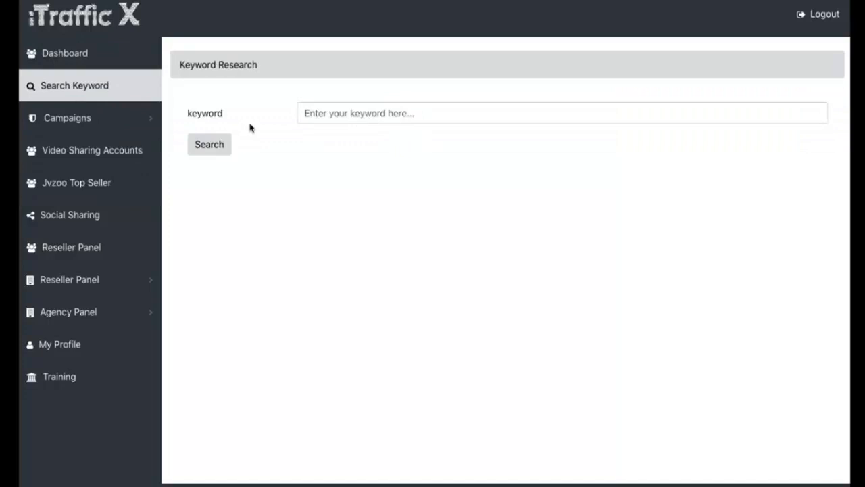
mouse_move(318, 158)
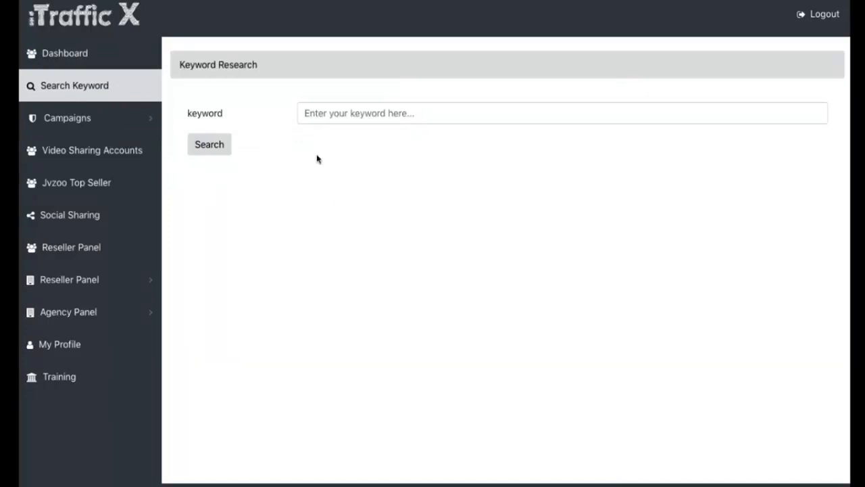
click(67, 118)
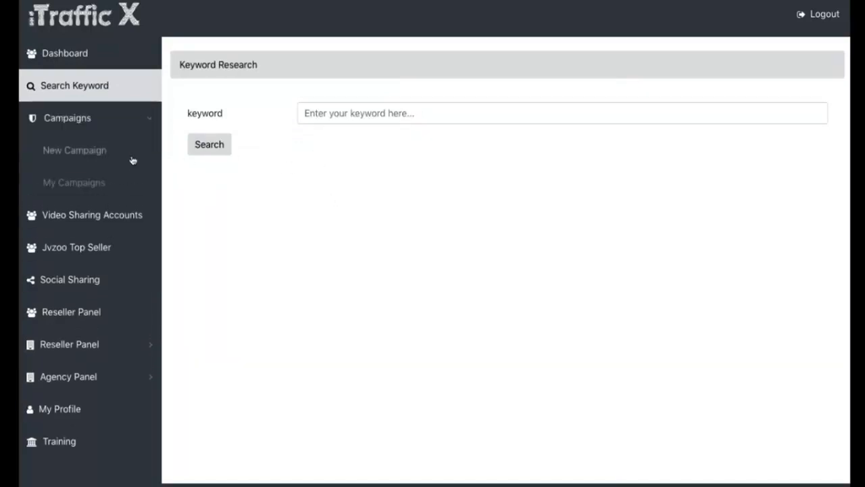
click(75, 150)
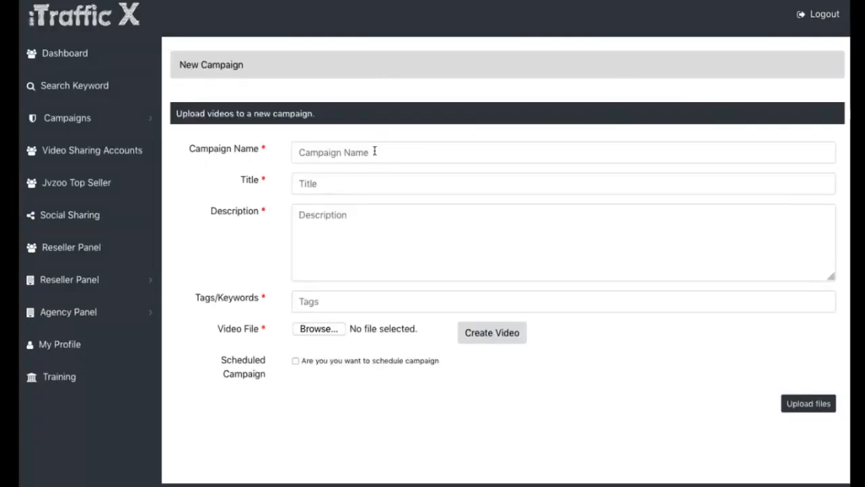
Focus the Title and Tags fields, then toggle campaign scheduling on and back off
click(563, 183)
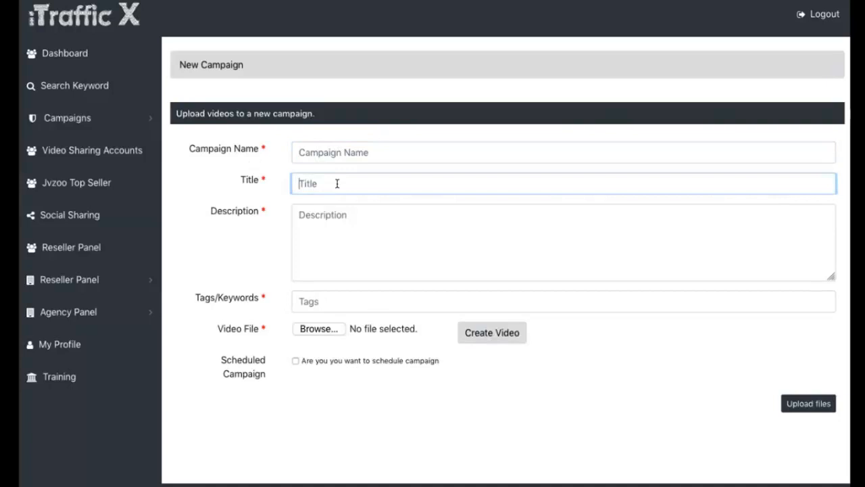
click(563, 301)
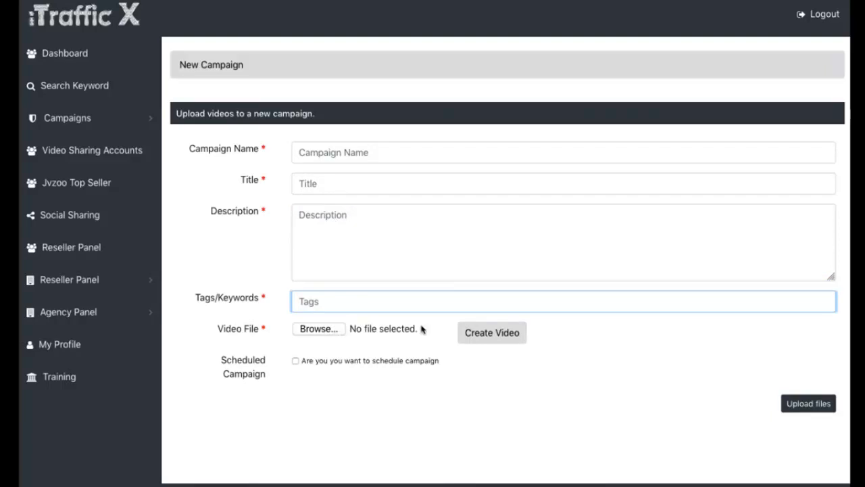
mouse_move(501, 359)
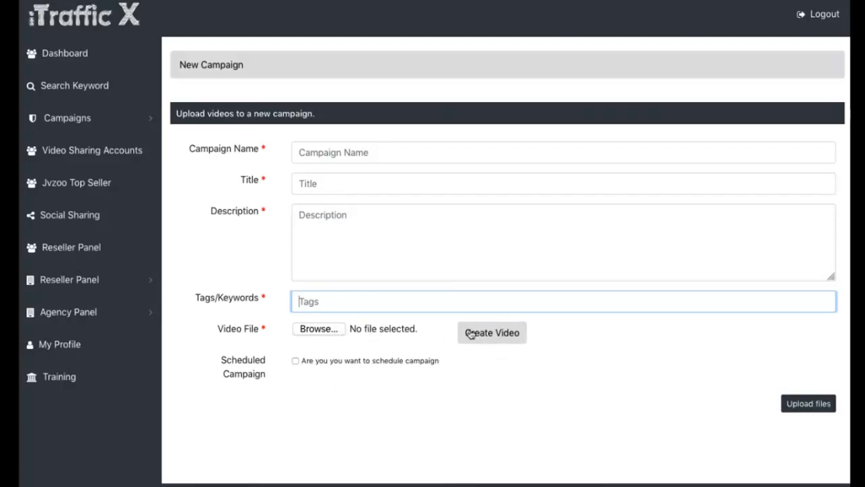
click(295, 360)
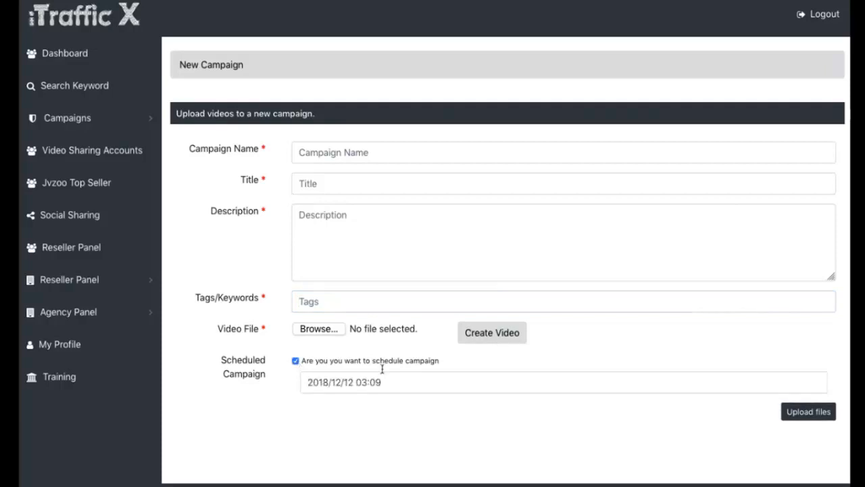
mouse_move(394, 344)
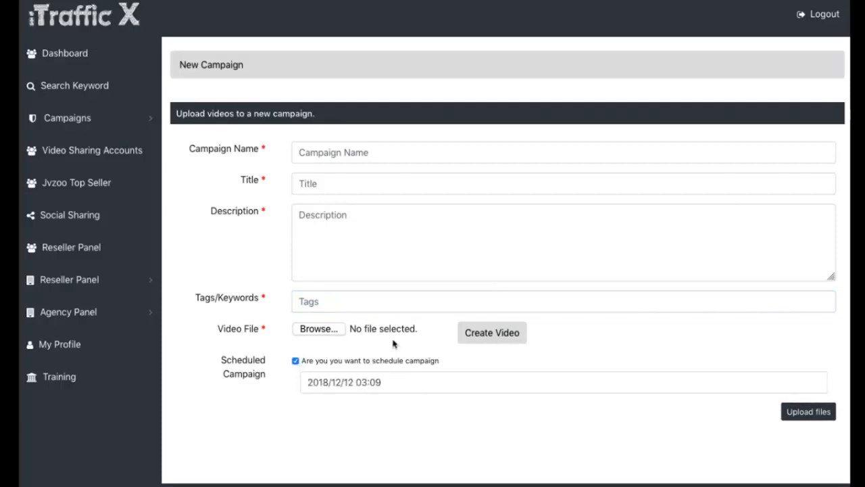
click(295, 360)
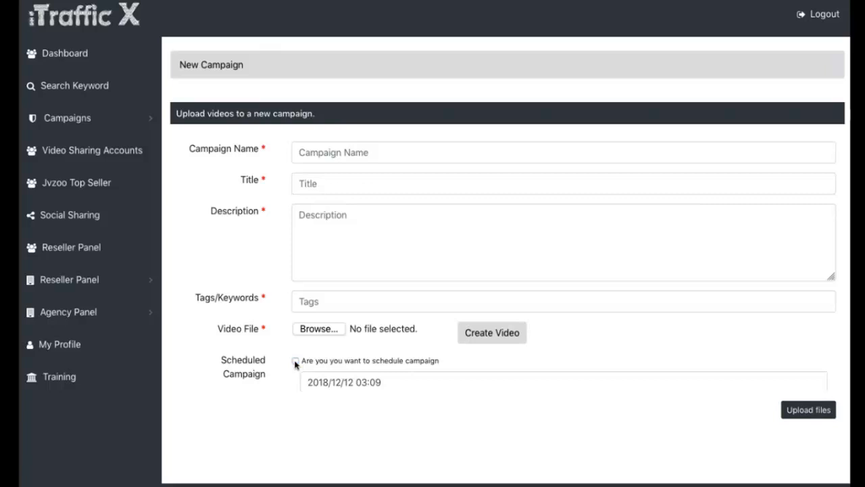
click(295, 362)
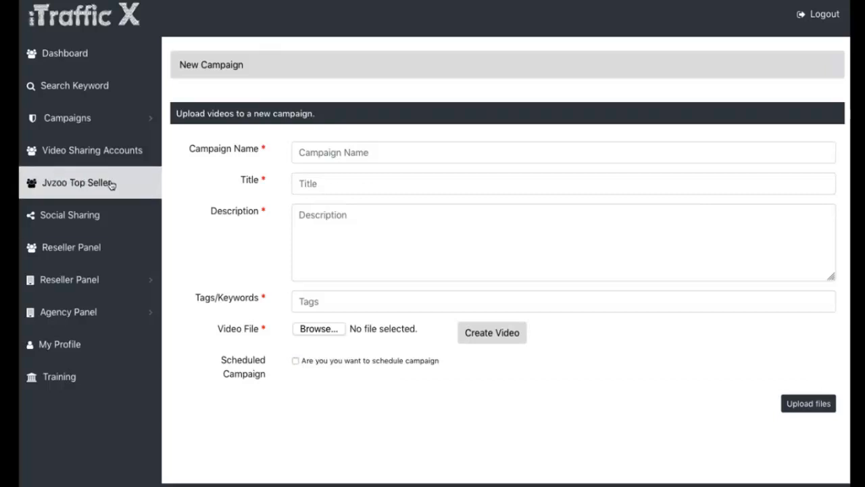
Show the Jvzoo Top Sellers table of ten ranked products
click(76, 183)
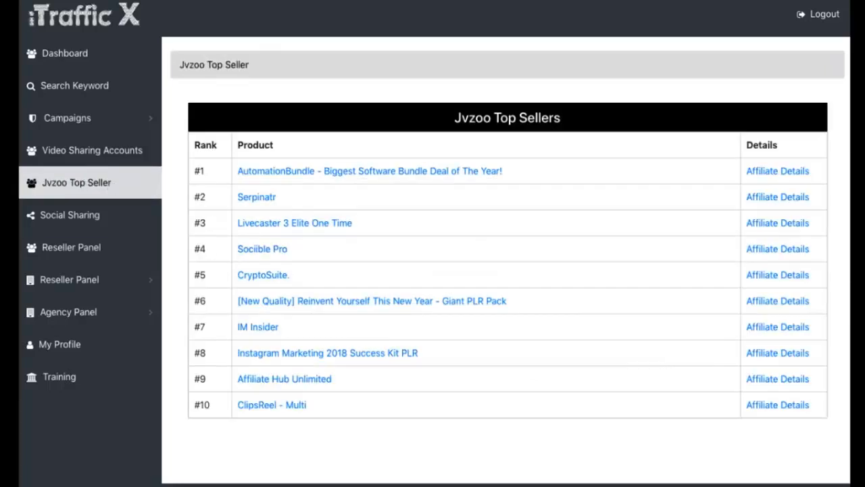
mouse_move(458, 315)
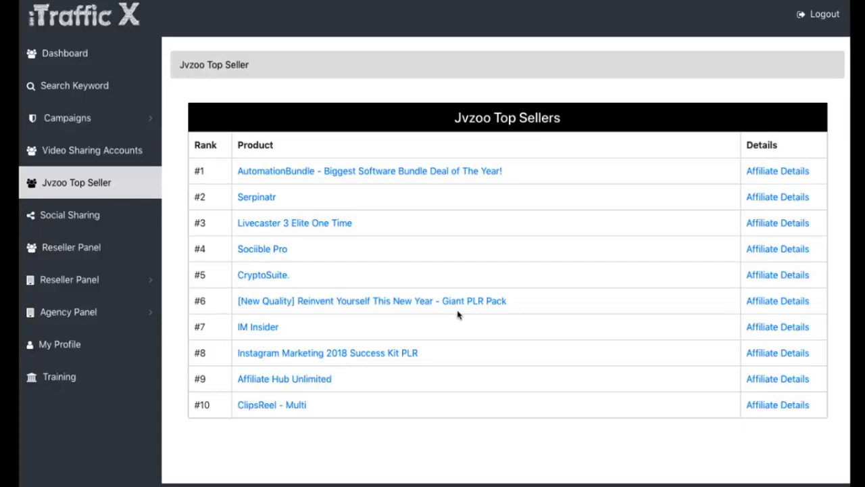
mouse_move(422, 183)
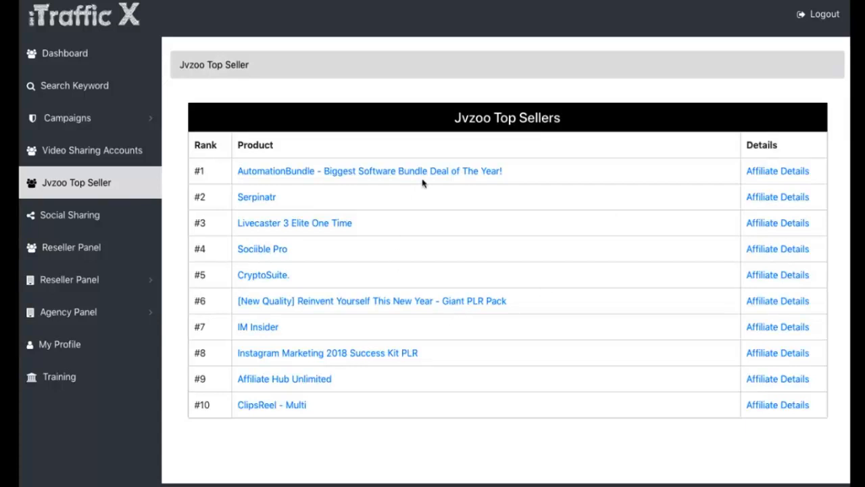
mouse_move(395, 216)
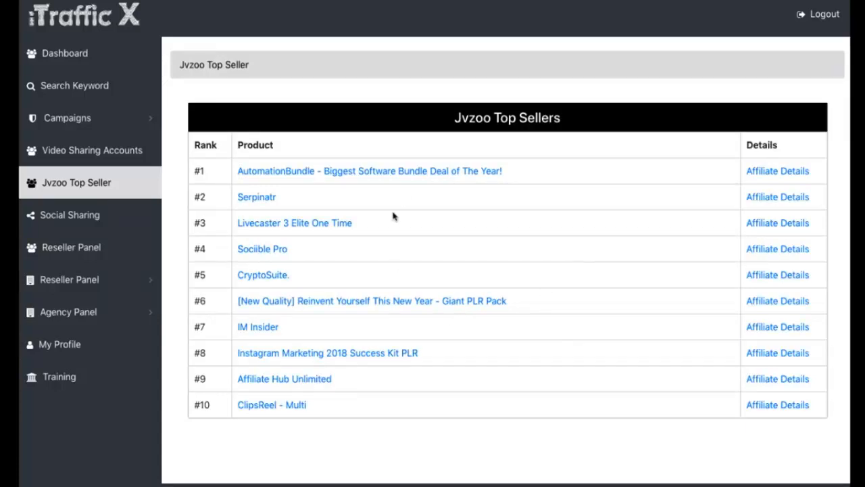
mouse_move(454, 197)
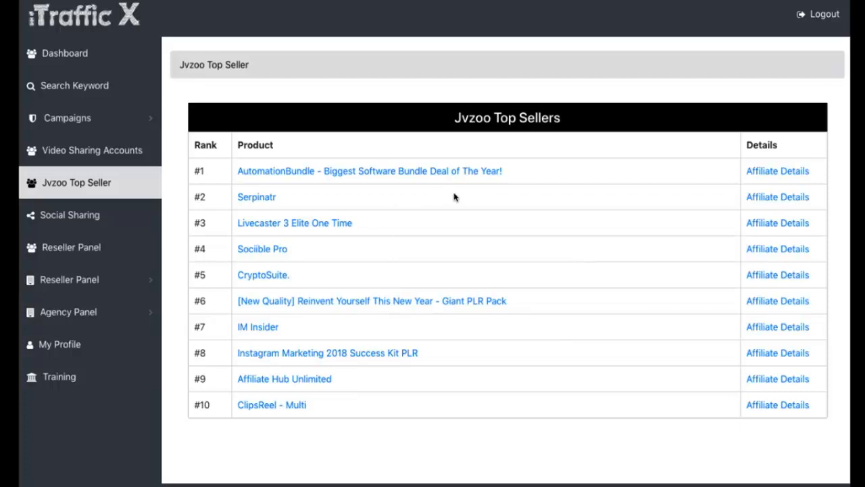
mouse_move(456, 210)
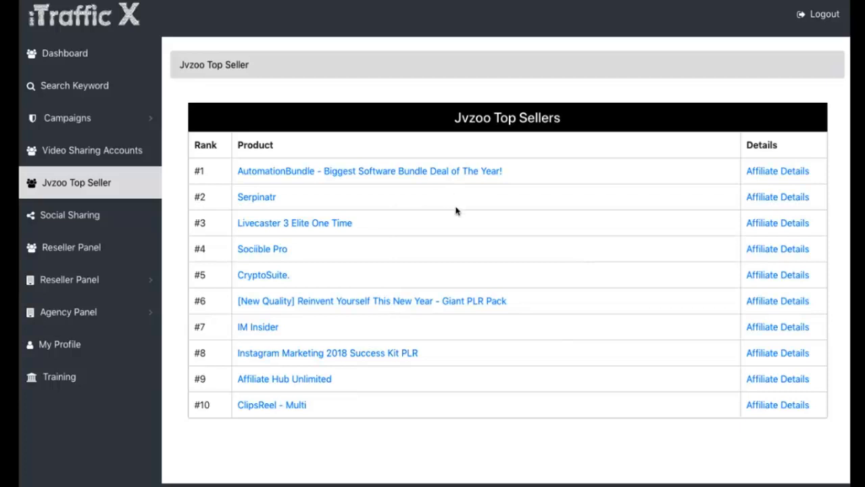
mouse_move(384, 224)
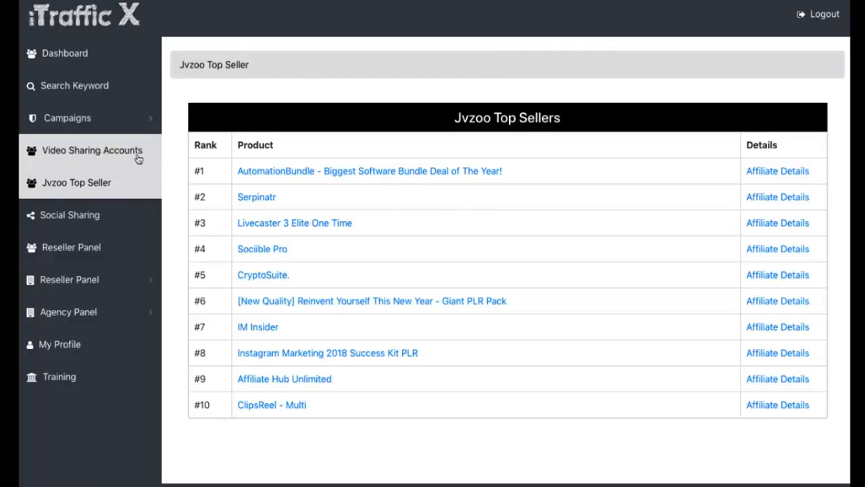
Open Video Sharing Accounts, then the Social Sharing connections page
click(91, 150)
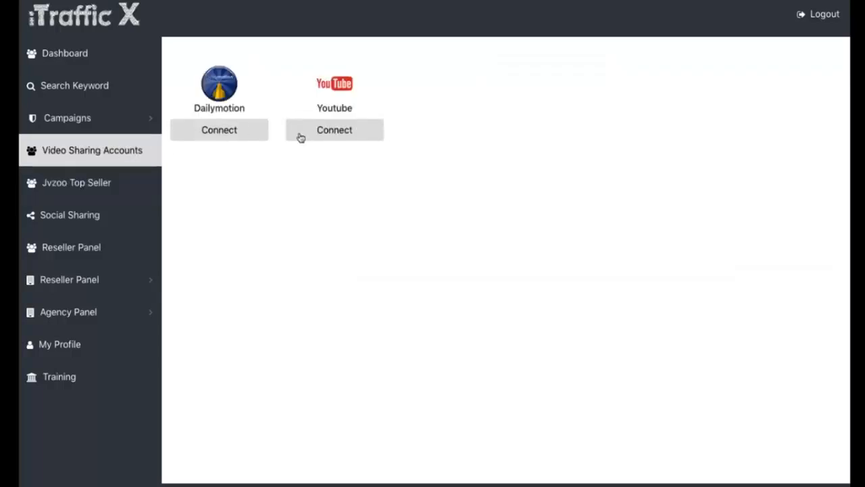
click(69, 215)
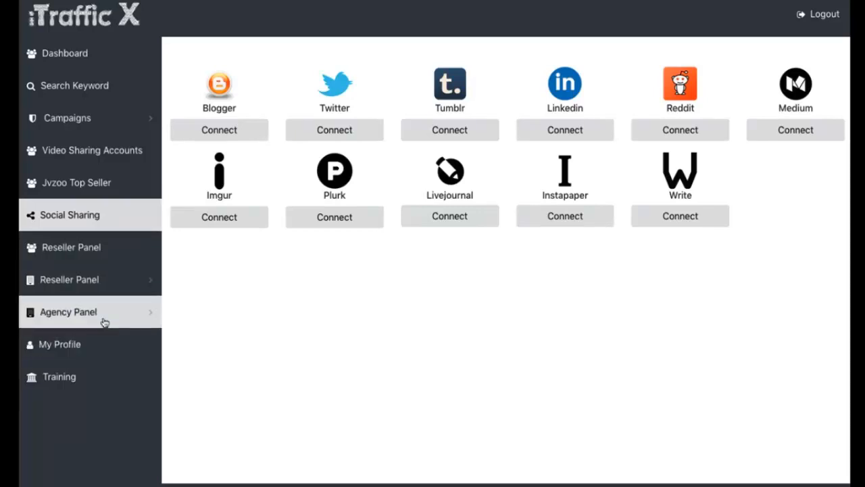
mouse_move(219, 275)
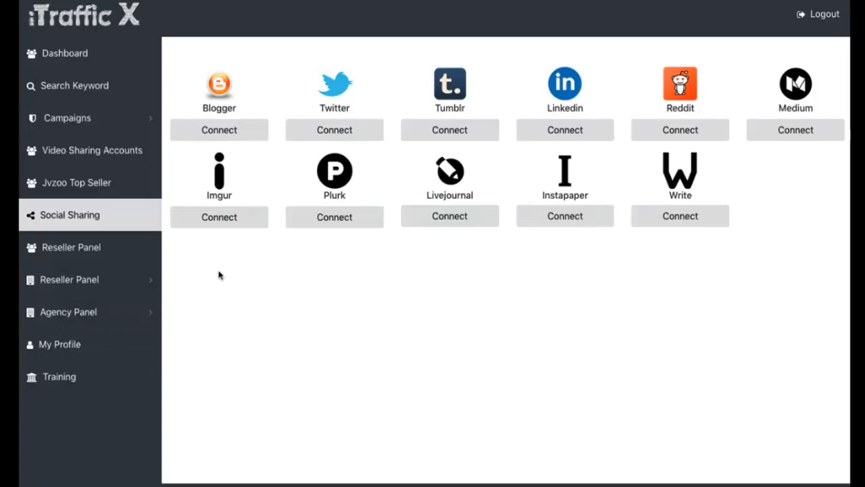
mouse_move(175, 320)
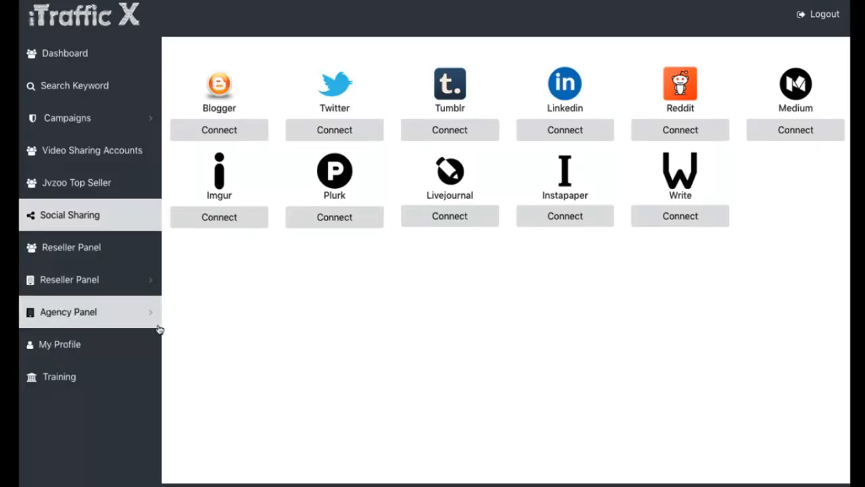
mouse_move(173, 323)
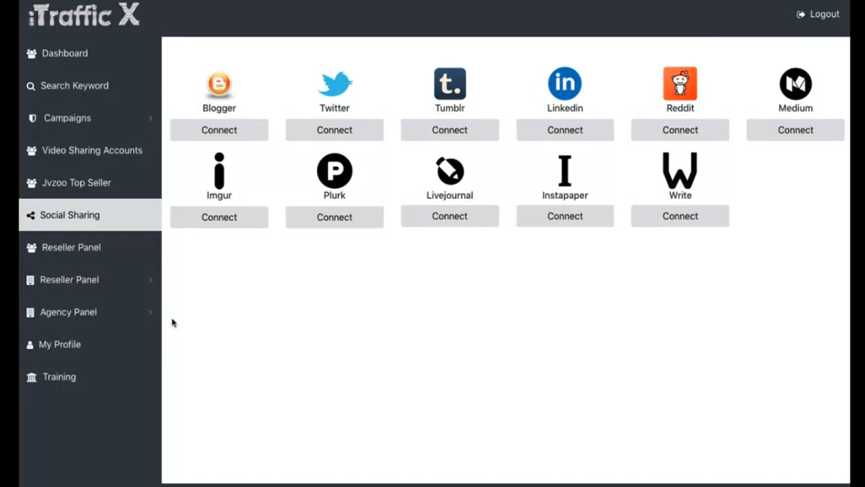
mouse_move(88, 377)
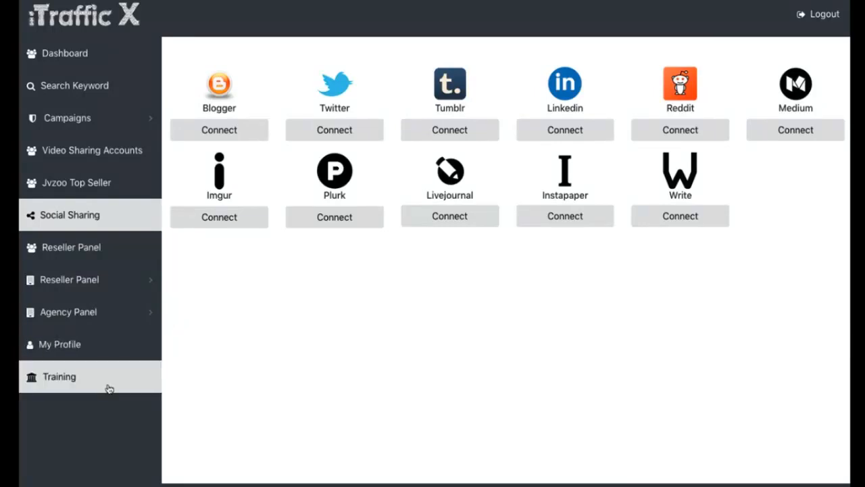
mouse_move(201, 328)
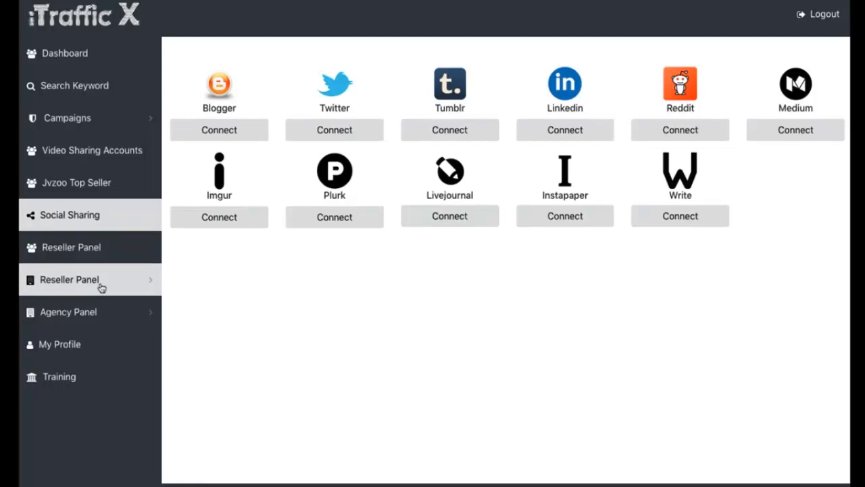
mouse_move(140, 299)
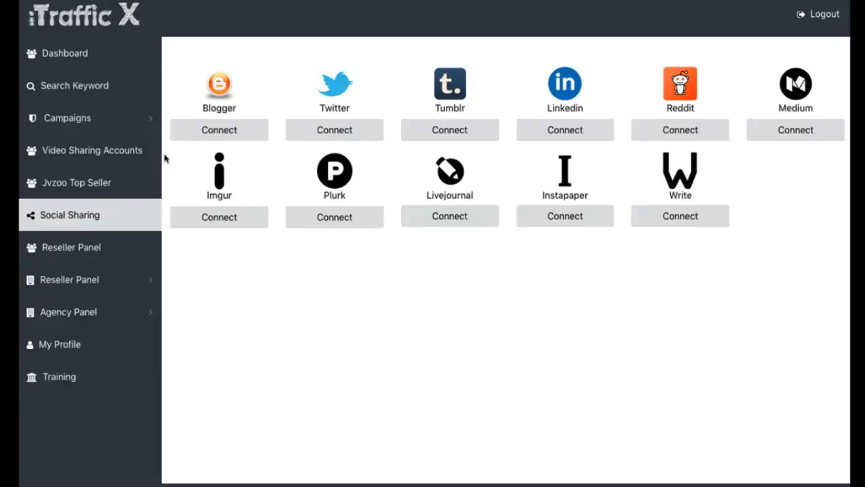
mouse_move(165, 159)
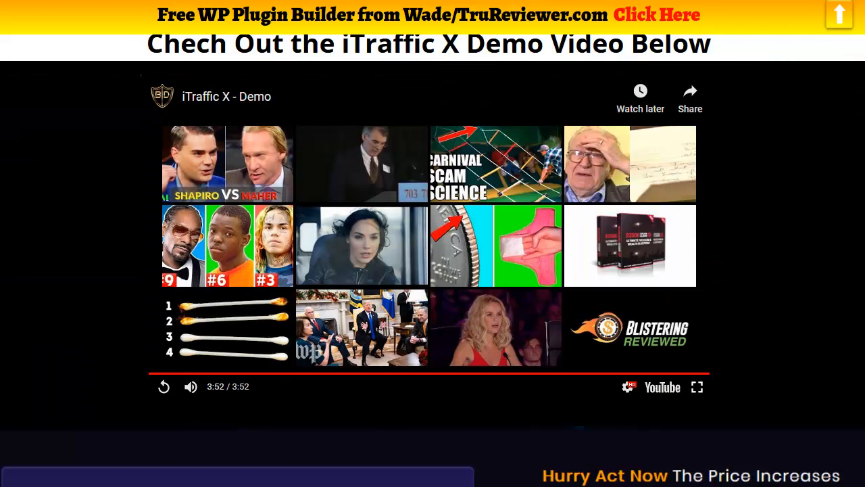
Scroll past the demo video to the video training and Agency Licence sections
scroll(down, 3)
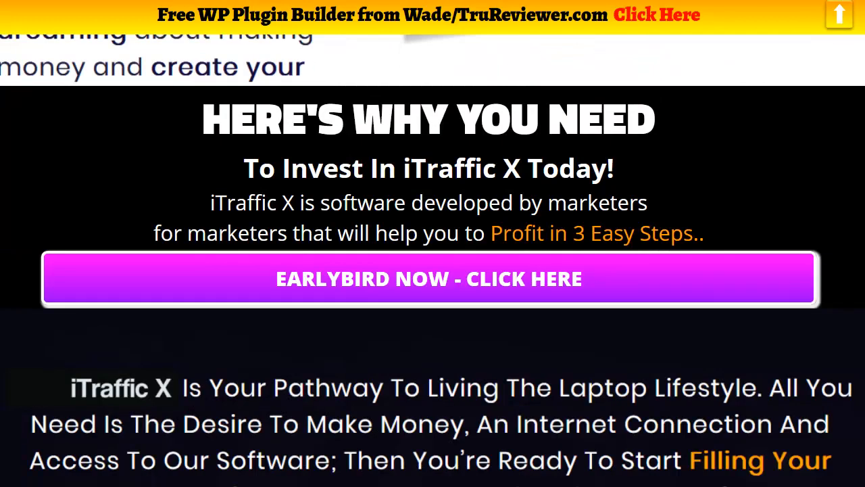
scroll(down, 3)
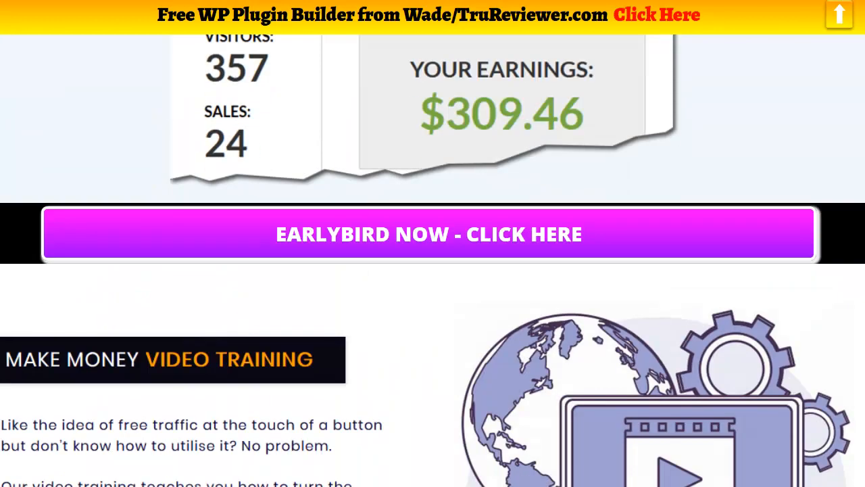
scroll(down, 3)
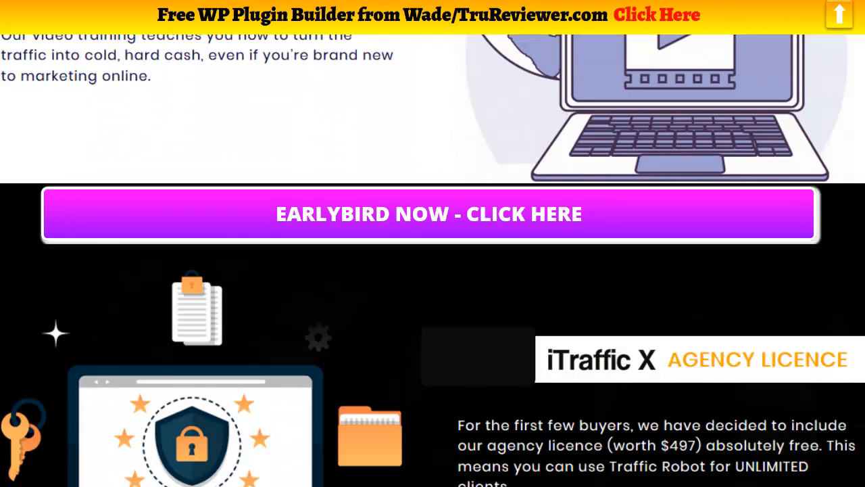